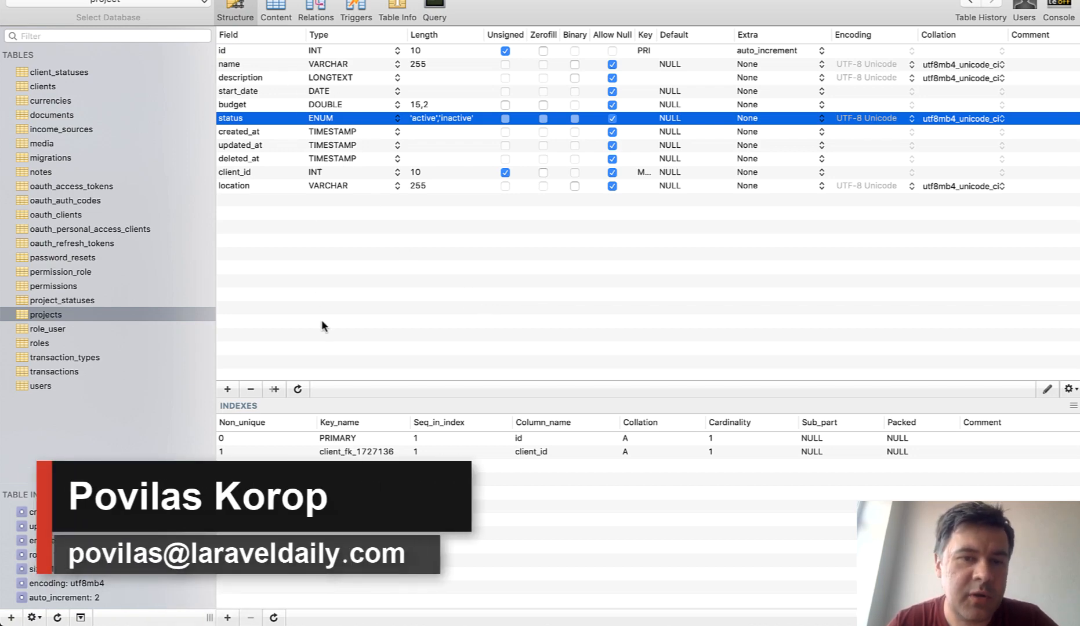
{"action": "mouse_move", "coordinate": [402, 298]}
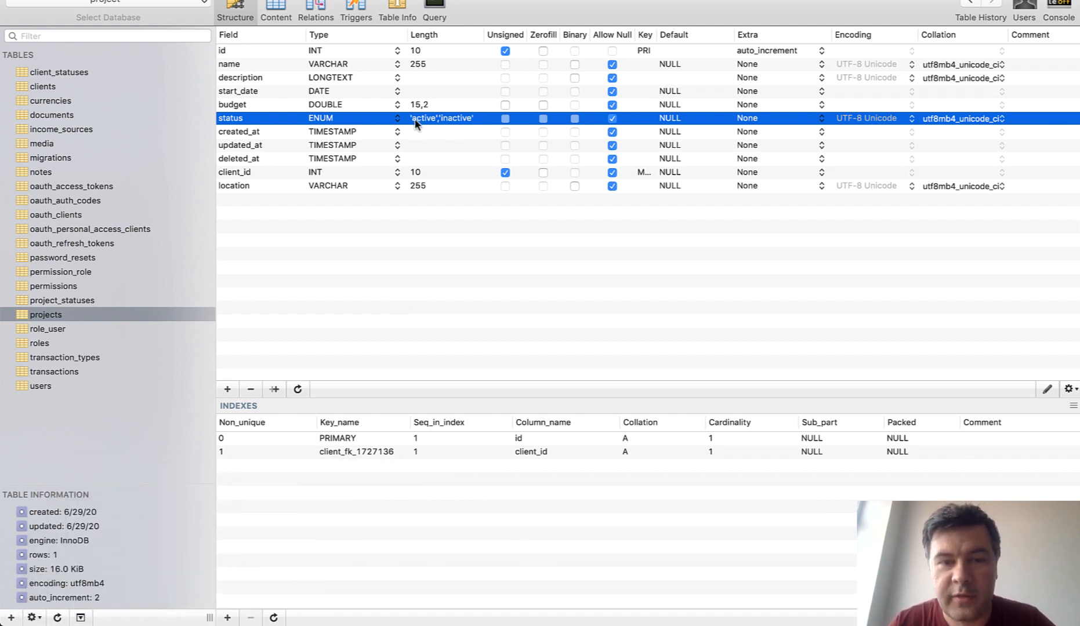
{"action": "mouse_move", "coordinate": [357, 323]}
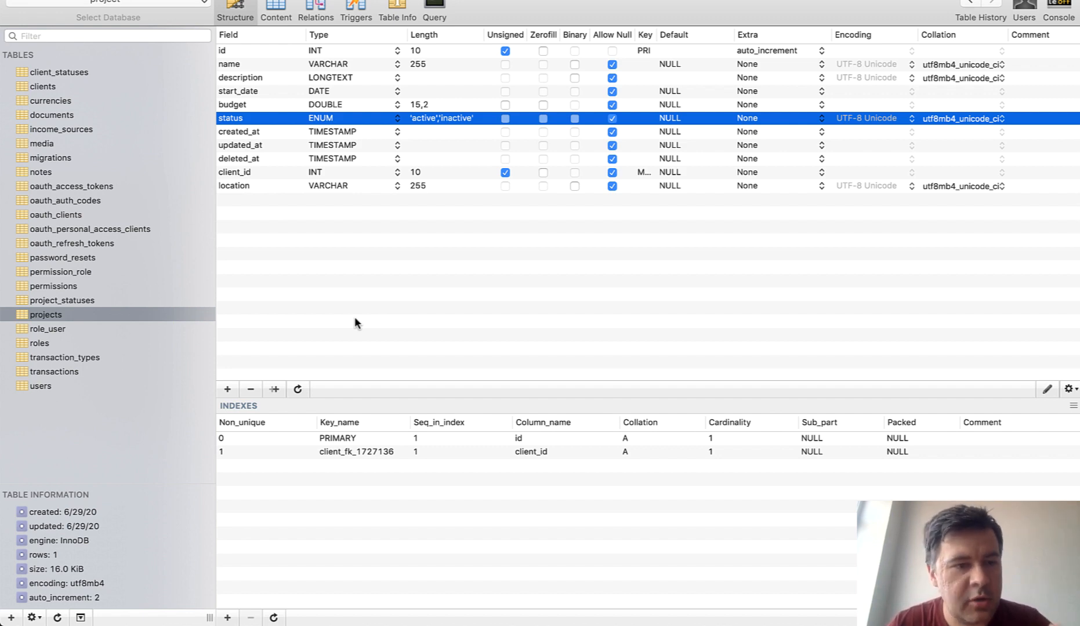
{"action": "mouse_move", "coordinate": [235, 328]}
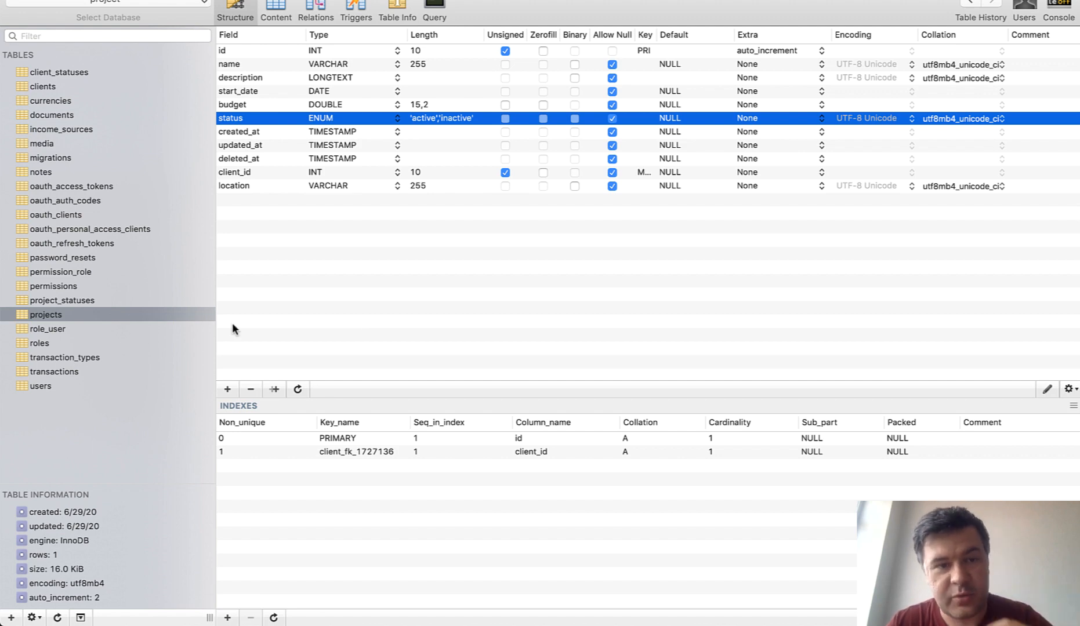
{"action": "mouse_move", "coordinate": [297, 150]}
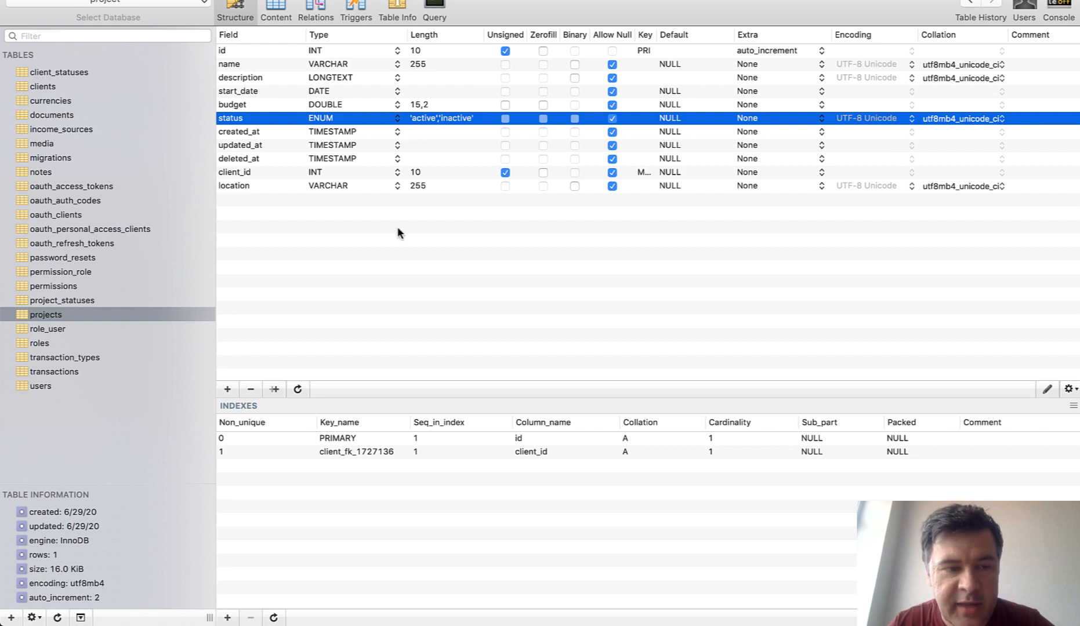
Step: In Sequel Pro, show clients' status_id column and the client_statuses lookup table, then return to projects
{"action": "left_click", "coordinate": [44, 86]}
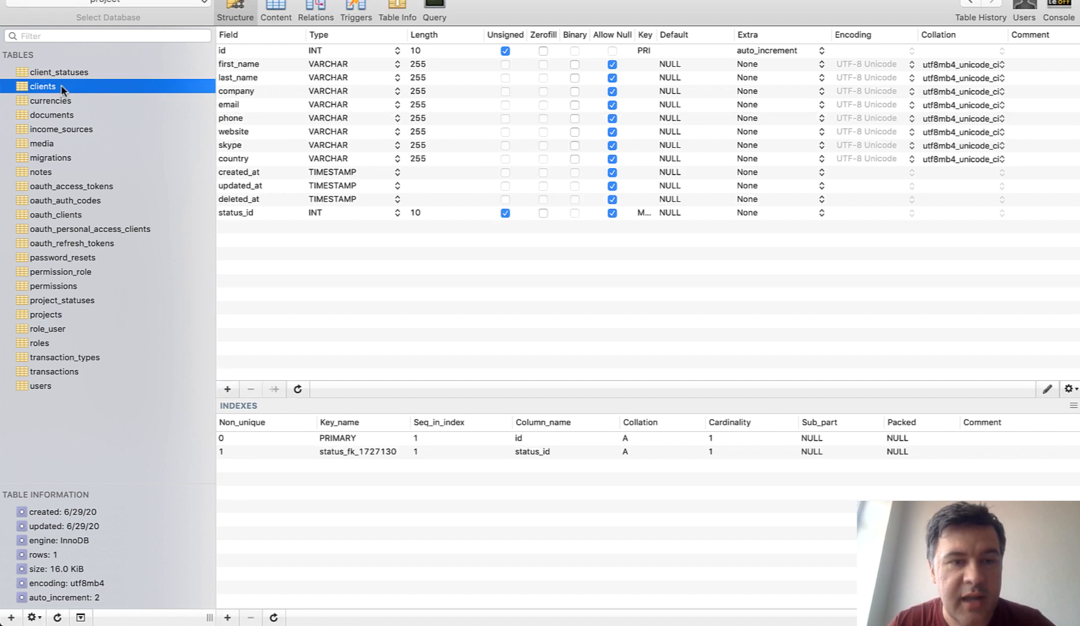
{"action": "left_click", "coordinate": [235, 213]}
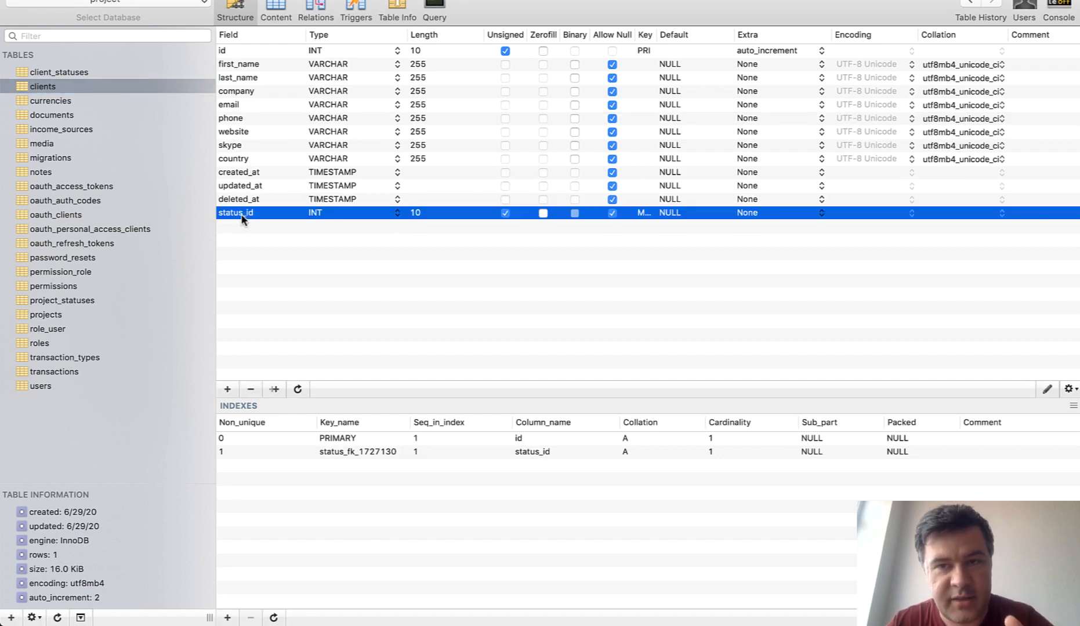
{"action": "left_click", "coordinate": [59, 72]}
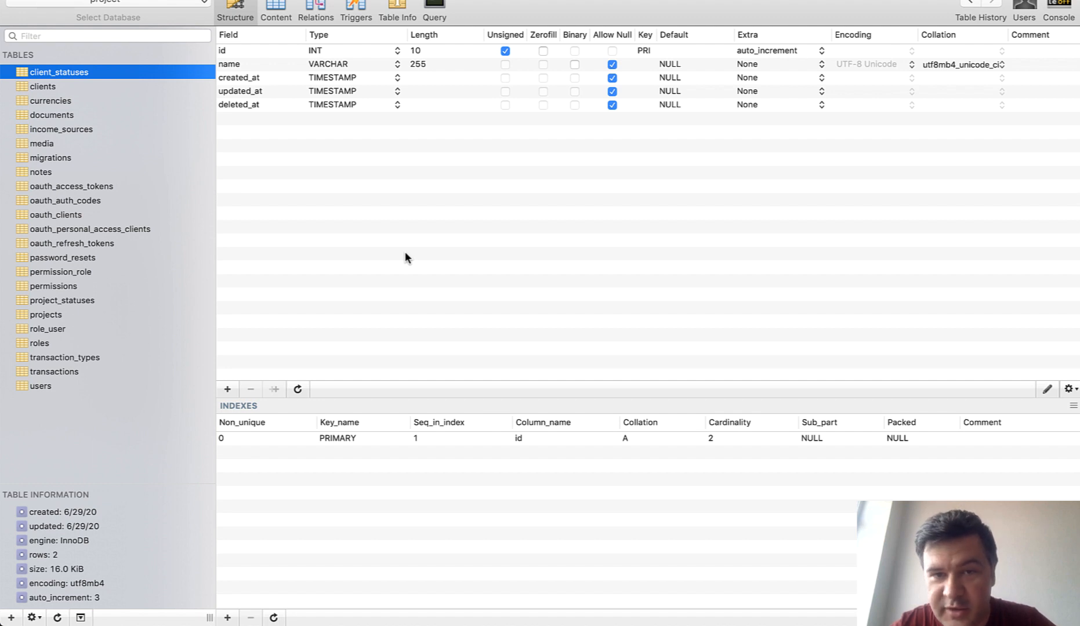
{"action": "left_click", "coordinate": [46, 314]}
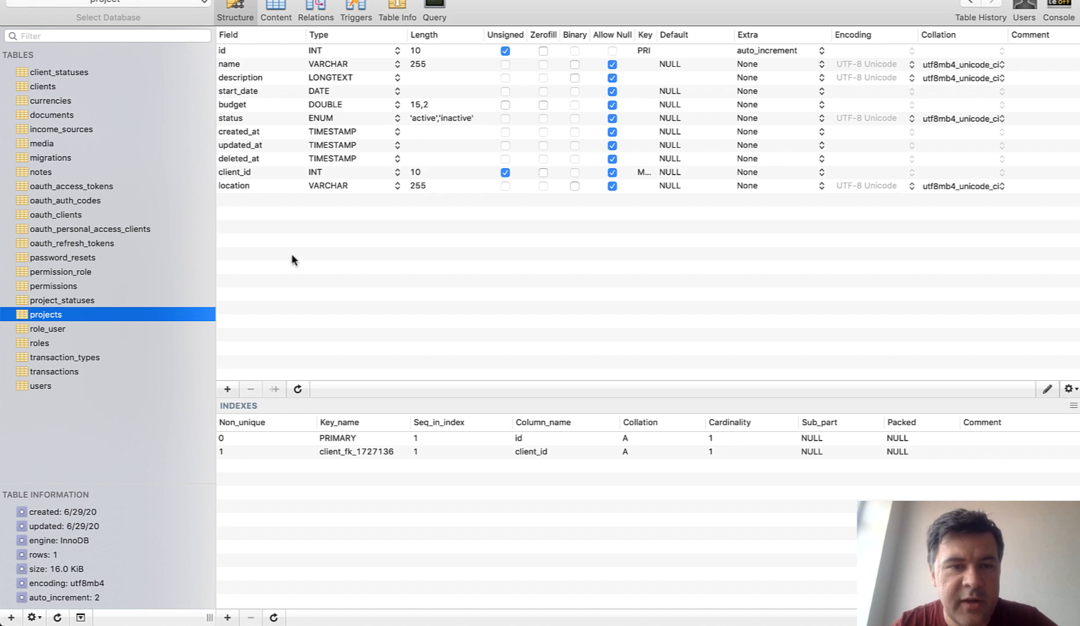
{"action": "mouse_move", "coordinate": [418, 252]}
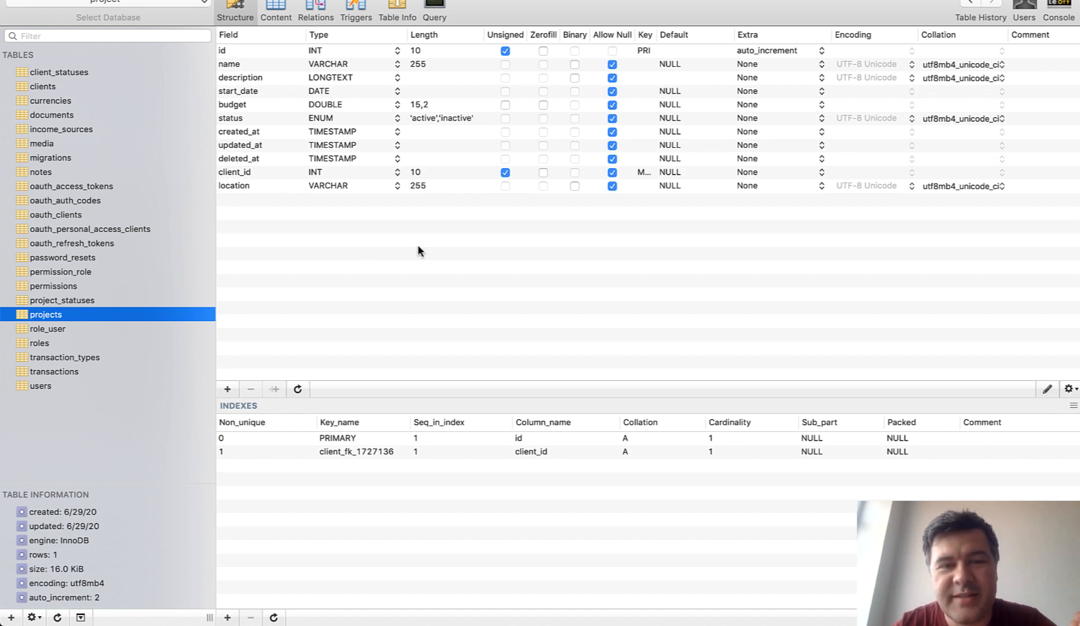
{"action": "mouse_move", "coordinate": [469, 287]}
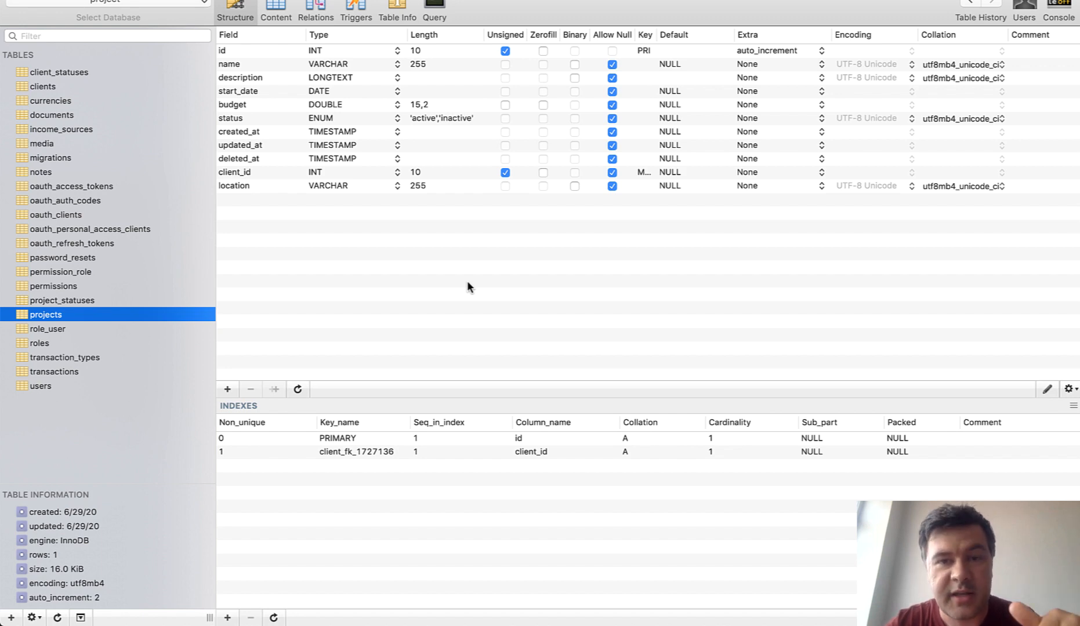
{"action": "mouse_move", "coordinate": [244, 129]}
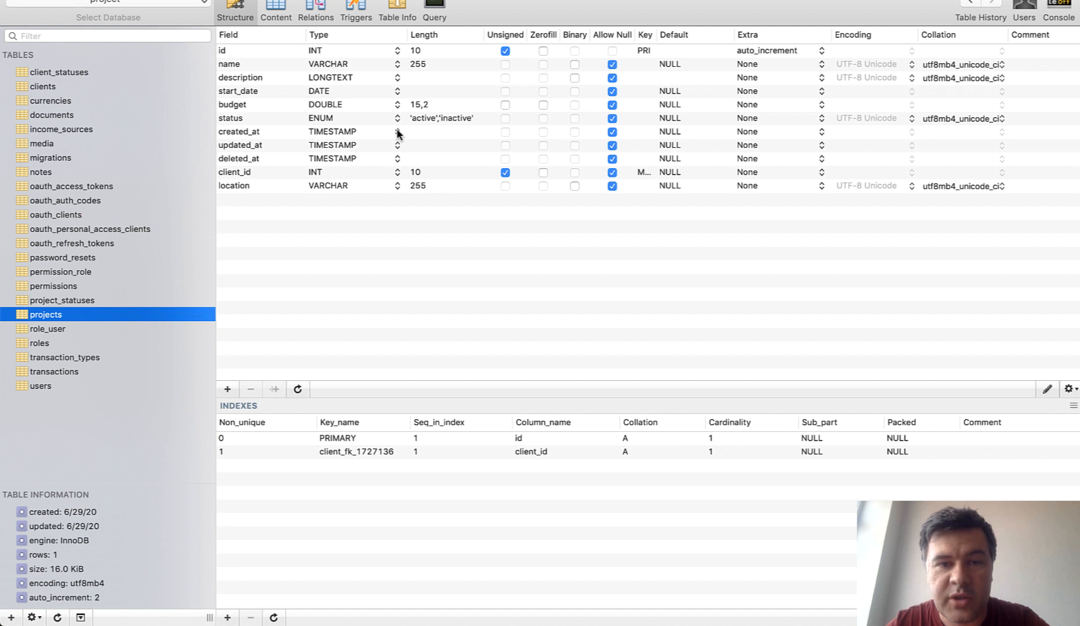
{"action": "mouse_move", "coordinate": [386, 288]}
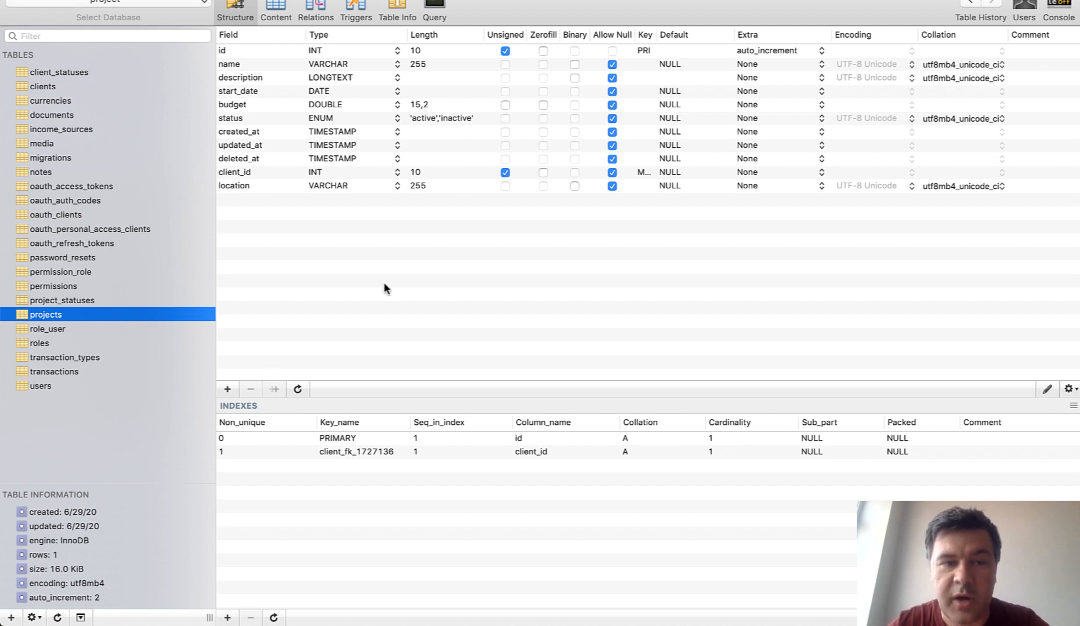
{"action": "mouse_move", "coordinate": [330, 118]}
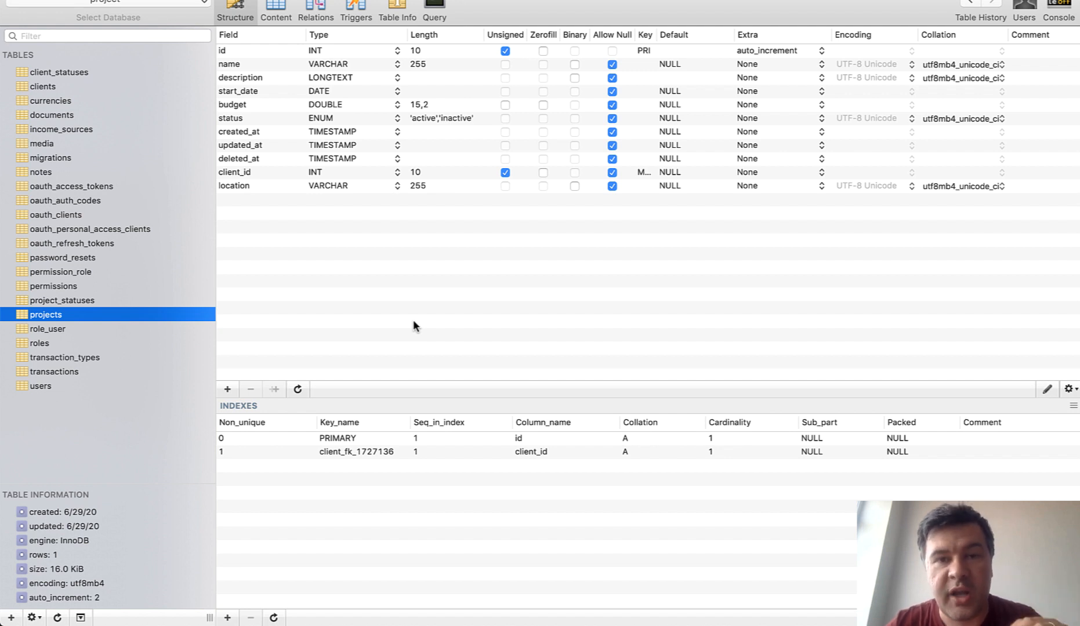
{"action": "mouse_move", "coordinate": [438, 173]}
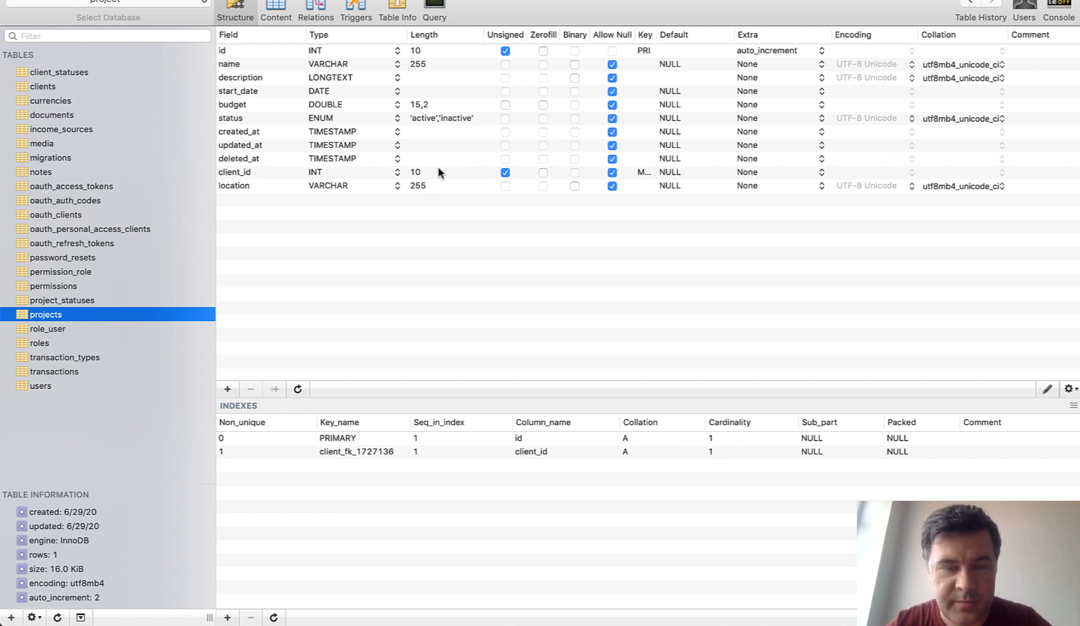
{"action": "mouse_move", "coordinate": [392, 400]}
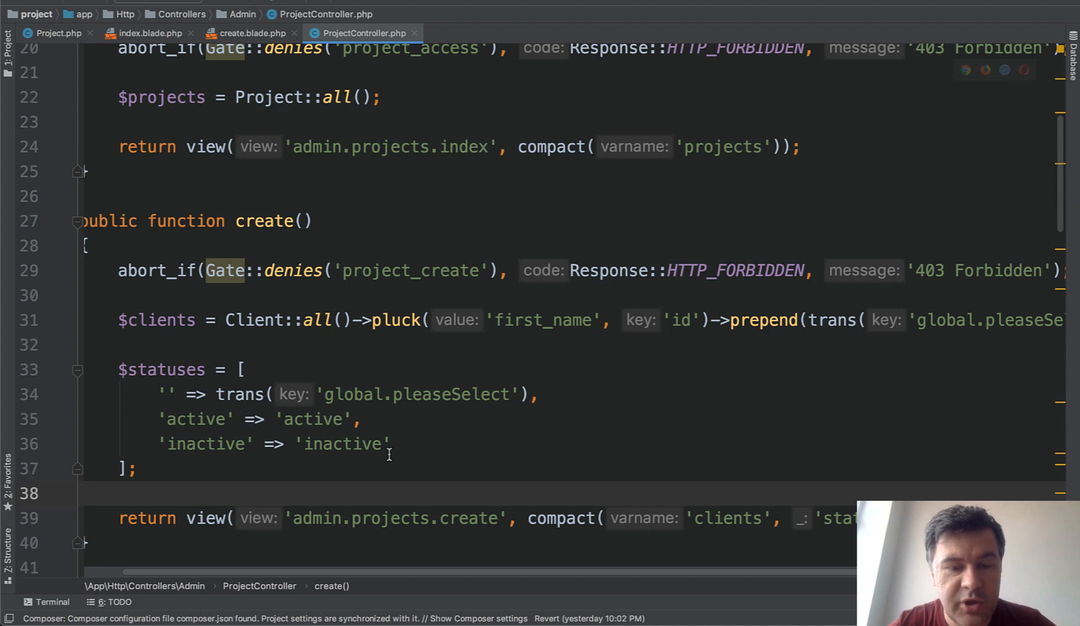
Step: Highlight the hardcoded active/inactive $statuses array in ProjectController's create() method
{"action": "left_click_drag", "start_coordinate": [120, 369], "coordinate": [389, 444]}
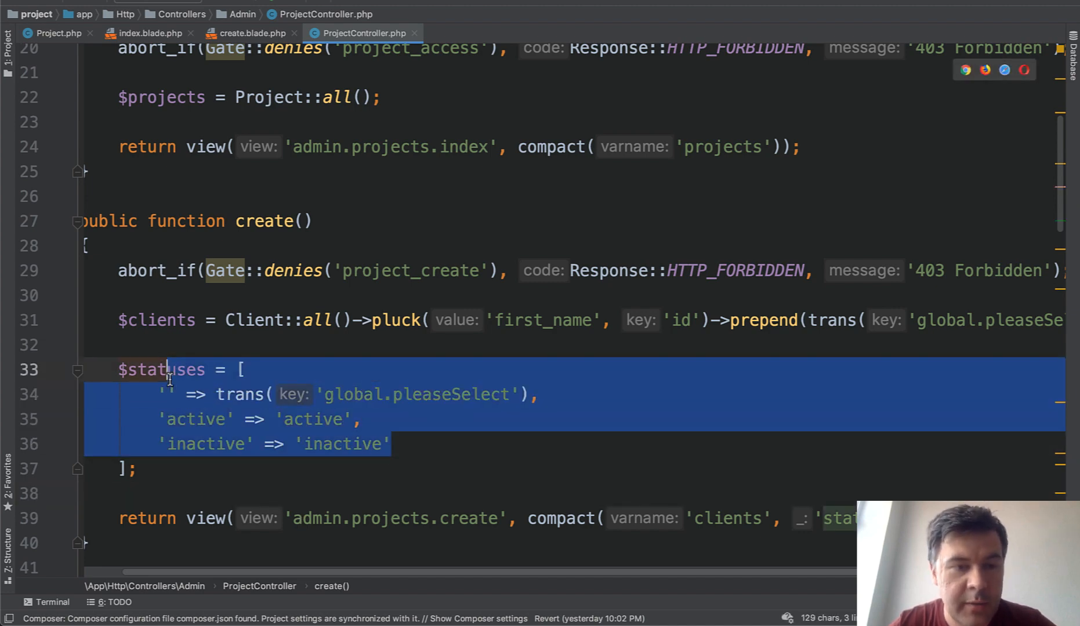
{"action": "left_click", "coordinate": [203, 420]}
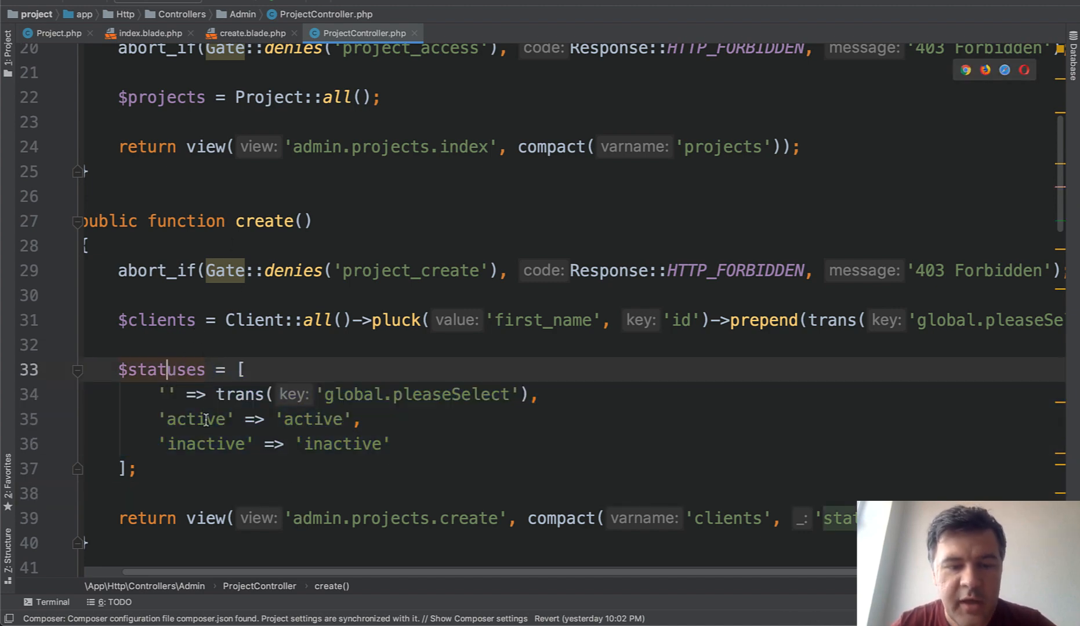
Step: View the project create form at /admin/projects/create with its Project Status field
{"action": "left_click", "coordinate": [251, 34]}
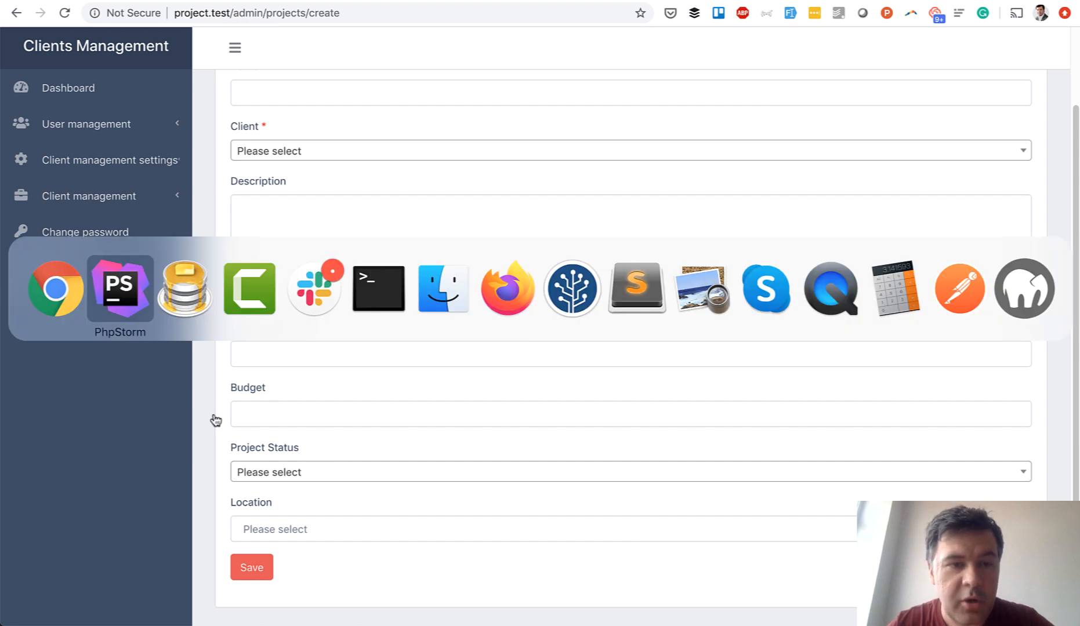
Step: Reach StoreProjectRequest rules() with Rule::in(['active', 'inactive']) via ProjectController's edit()
{"action": "left_click", "coordinate": [119, 287]}
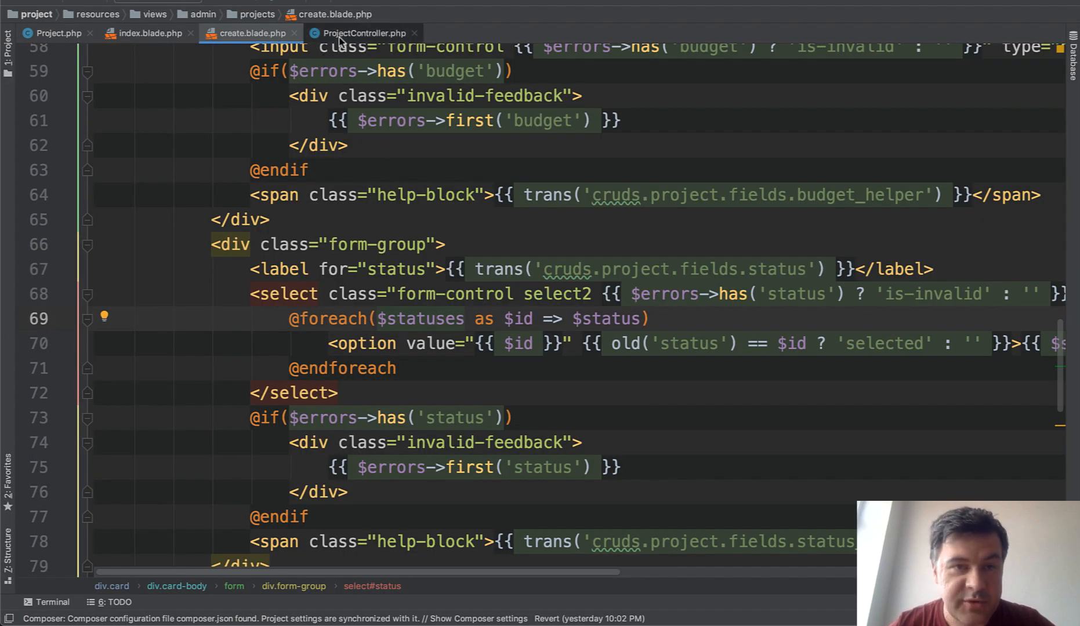
{"action": "left_click", "coordinate": [362, 34]}
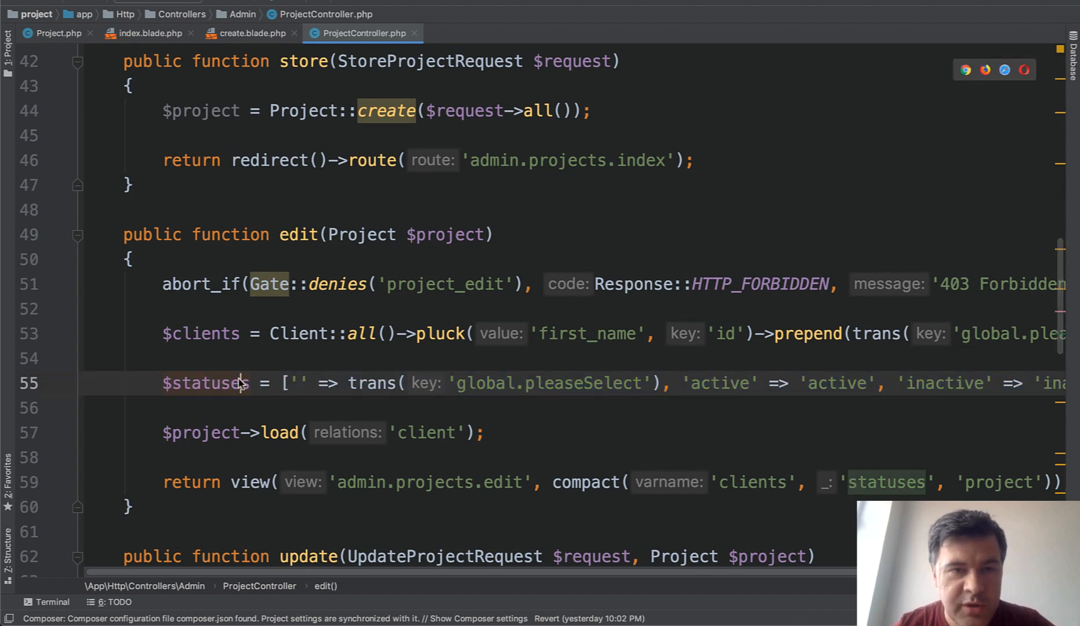
{"action": "left_click", "coordinate": [489, 34]}
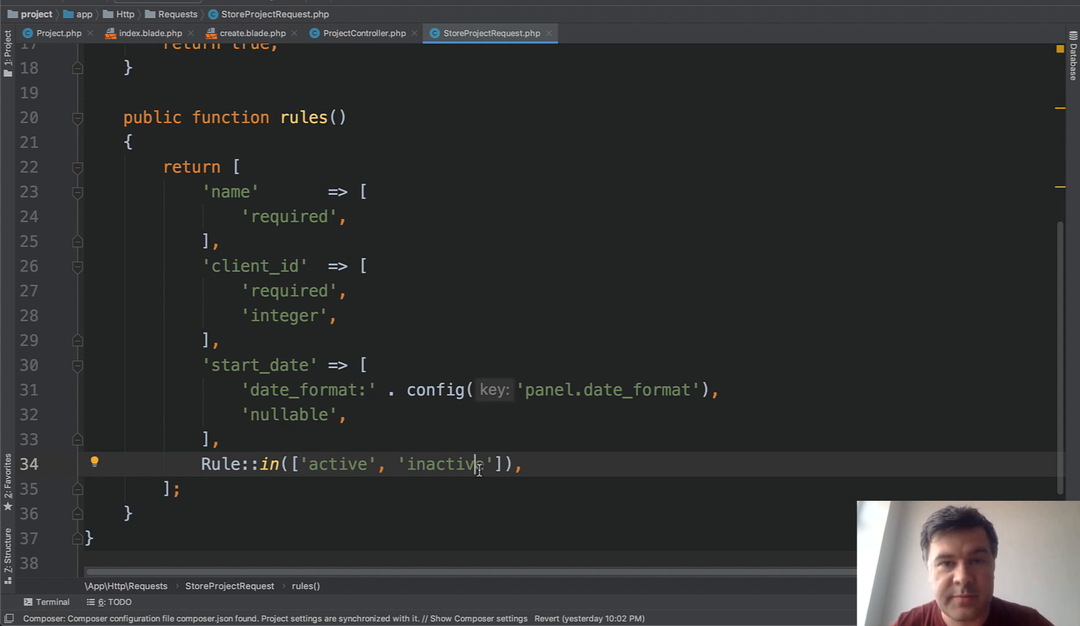
Step: Show the create_projects_table migration defining status as a nullable enum of active and inactive
{"action": "left_click", "coordinate": [362, 33]}
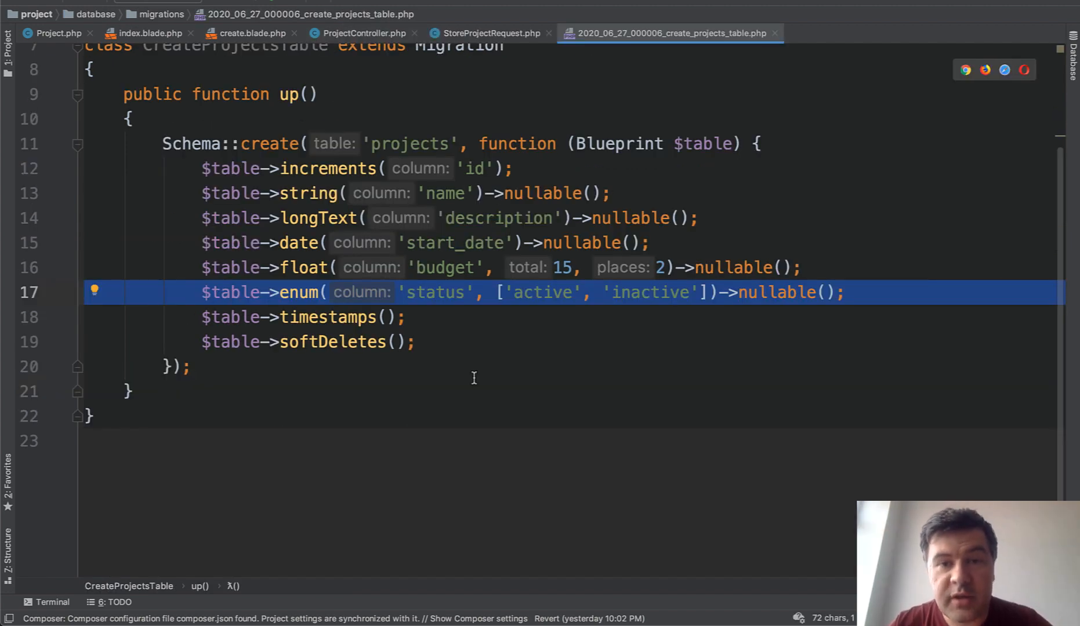
{"action": "mouse_move", "coordinate": [443, 281]}
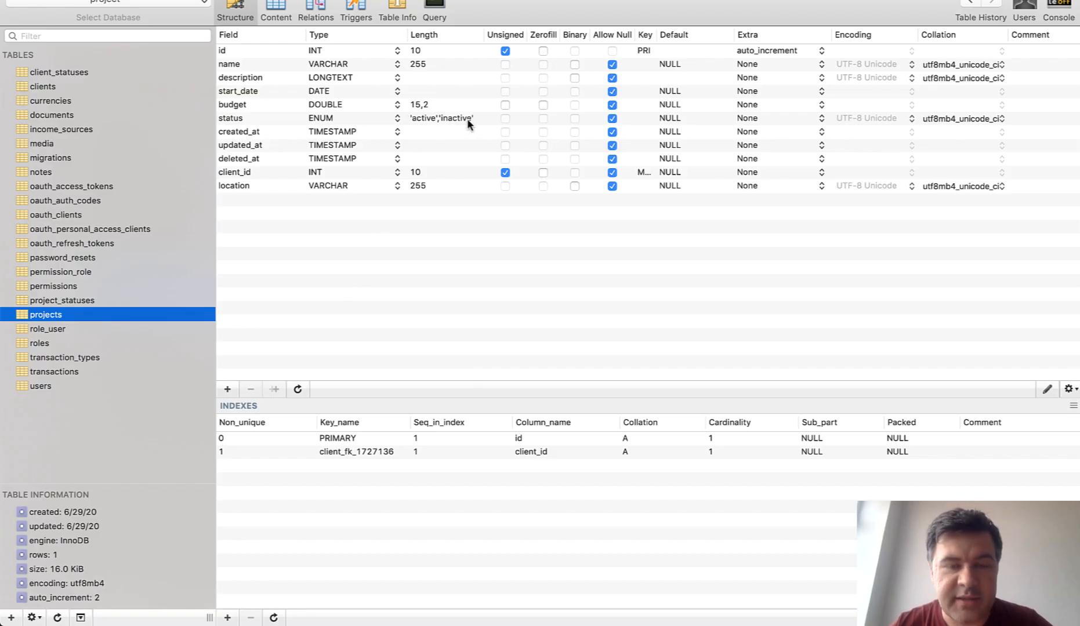
{"action": "mouse_move", "coordinate": [477, 124]}
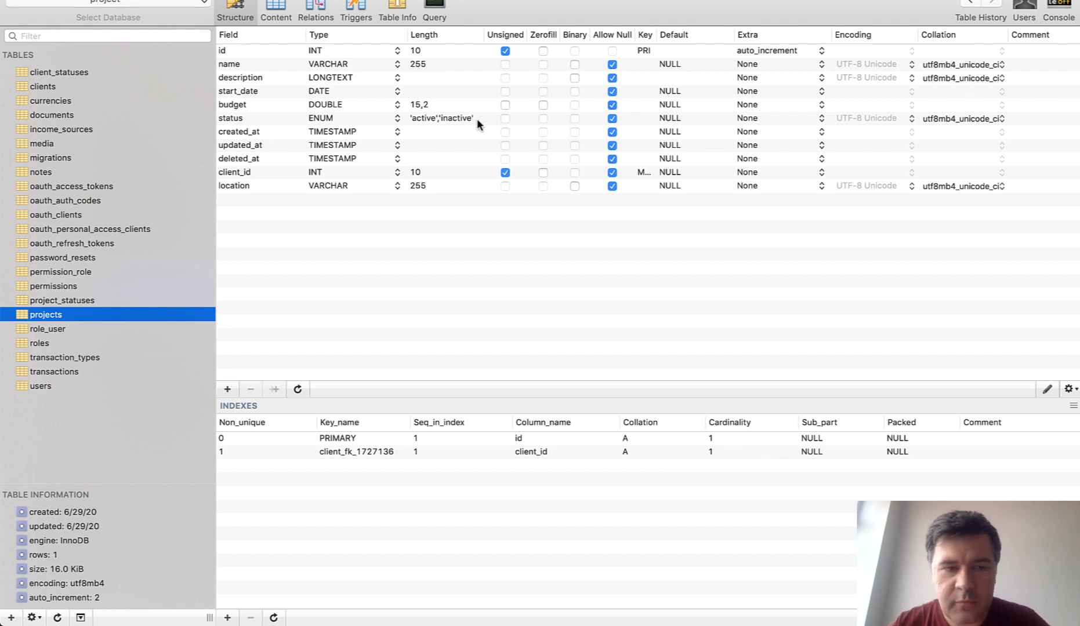
Step: Check the clients table's foreign keys, then view client_statuses rows holding just active and inactive
{"action": "left_click", "coordinate": [43, 86]}
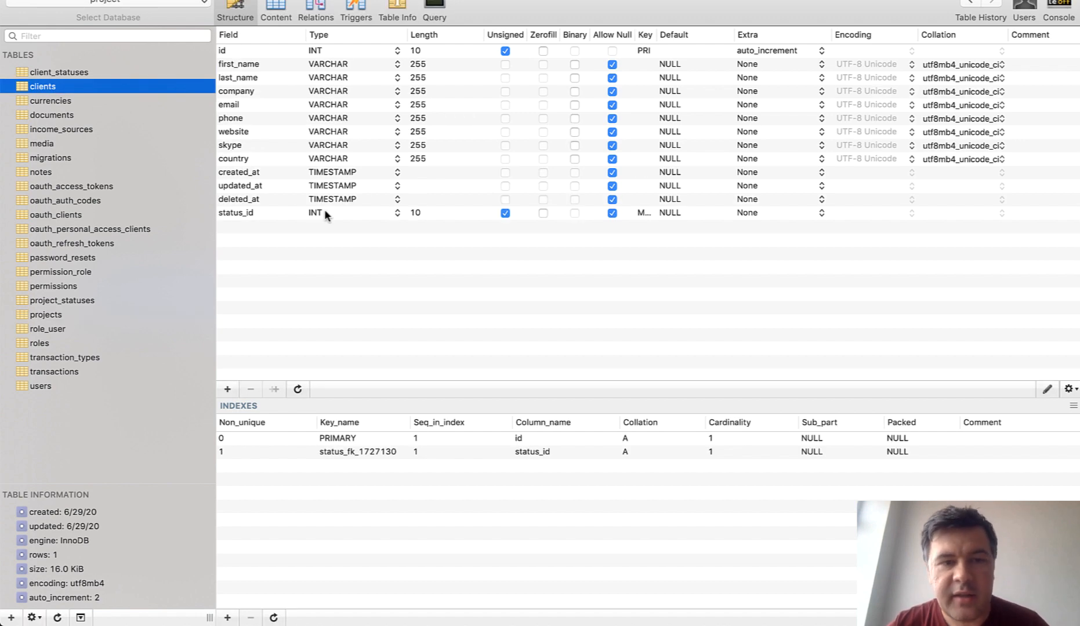
{"action": "left_click", "coordinate": [315, 12]}
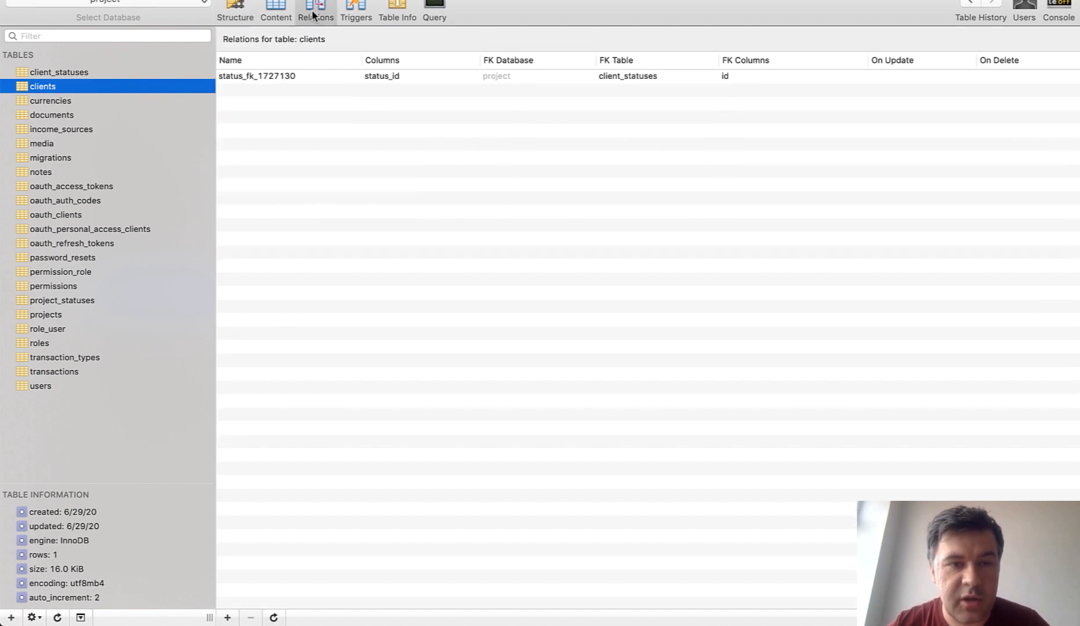
{"action": "mouse_move", "coordinate": [225, 68]}
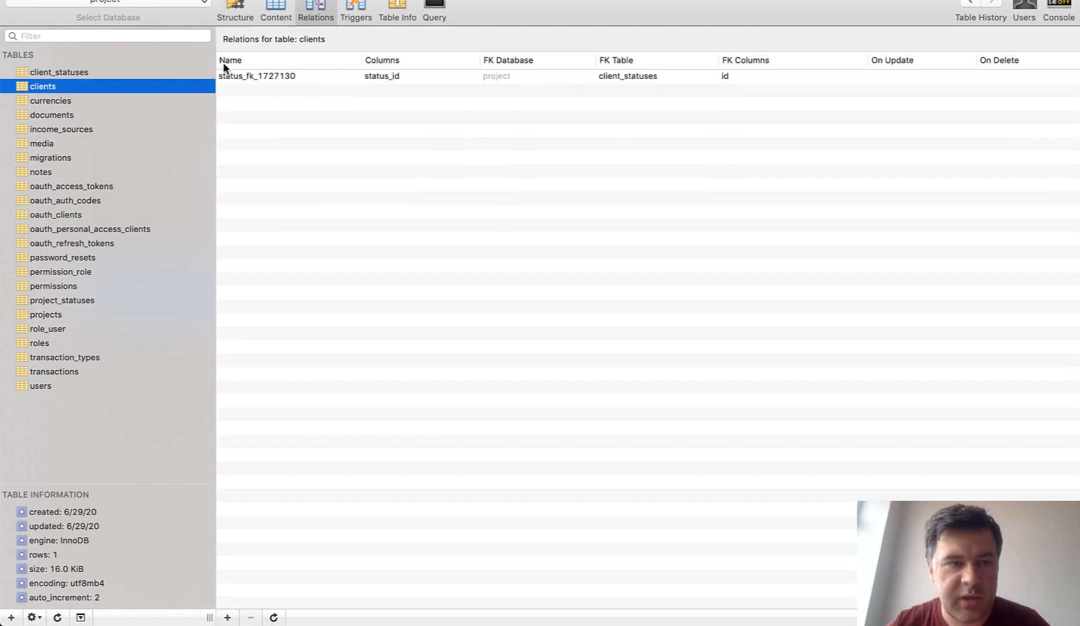
{"action": "left_click", "coordinate": [59, 72]}
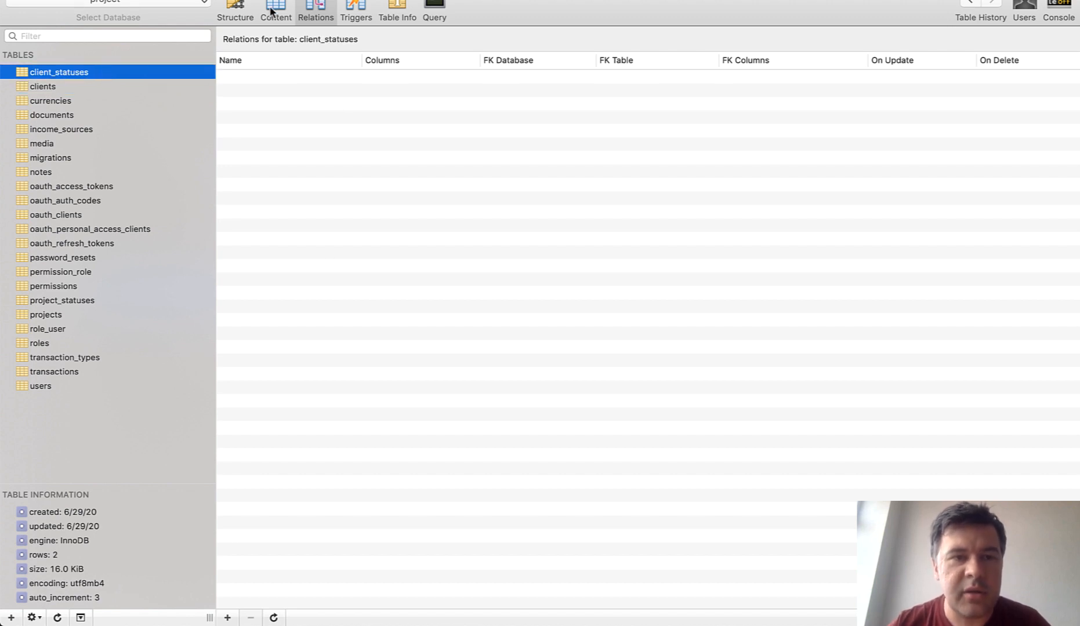
{"action": "left_click", "coordinate": [275, 12]}
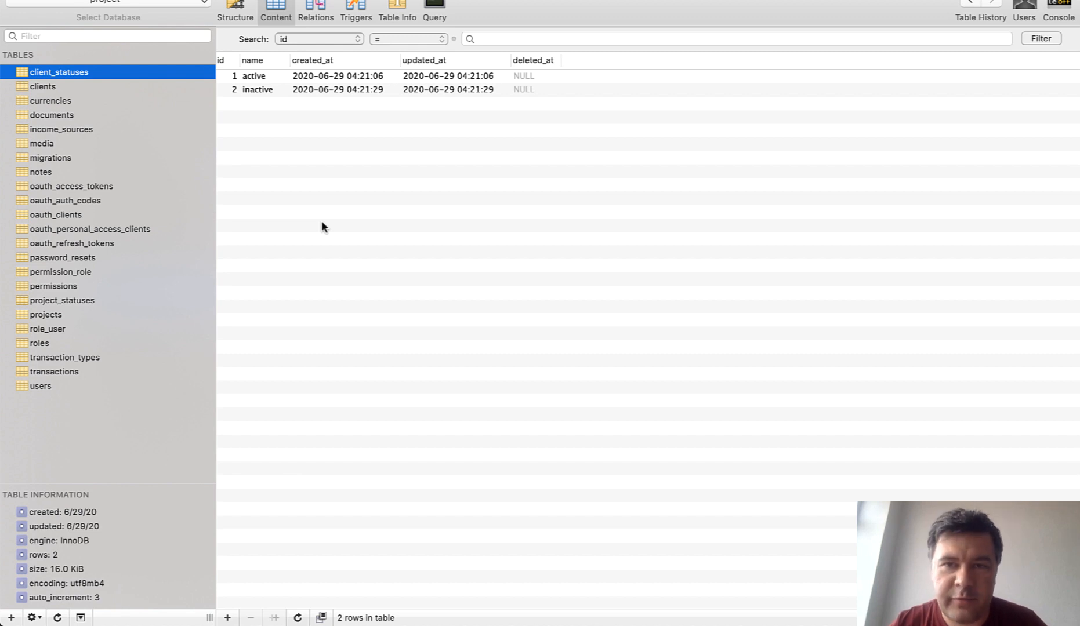
{"action": "left_click", "coordinate": [43, 86]}
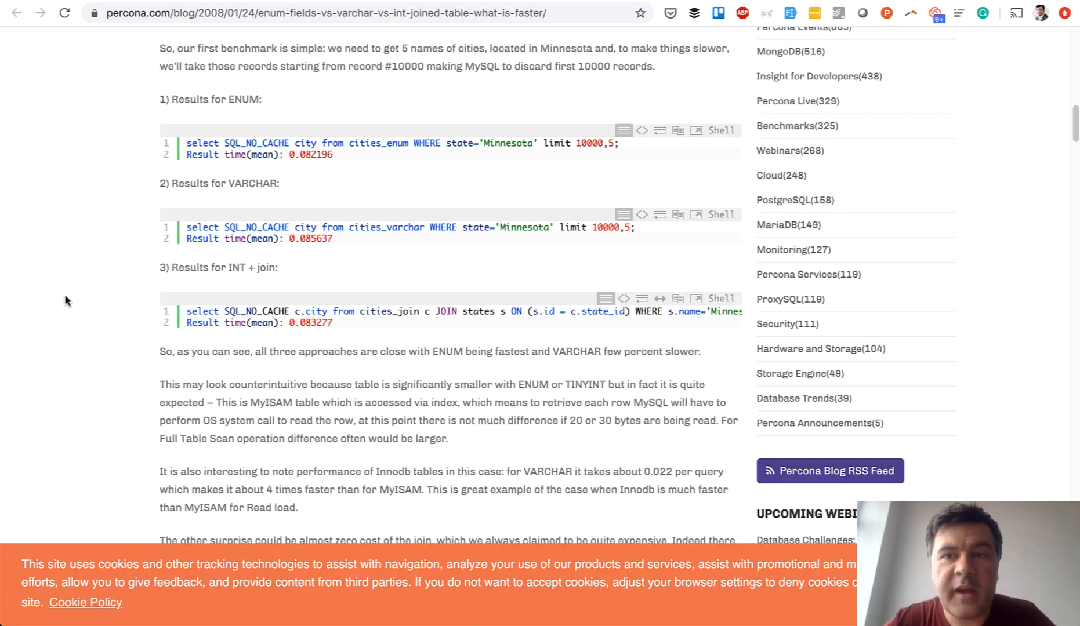
{"action": "mouse_move", "coordinate": [67, 208]}
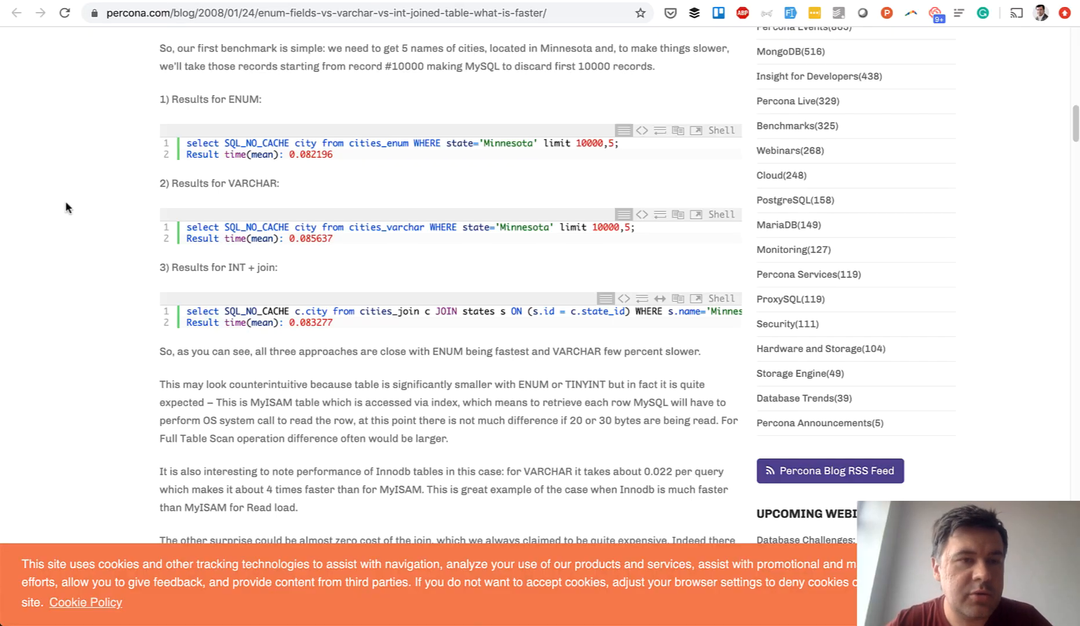
{"action": "mouse_move", "coordinate": [107, 273]}
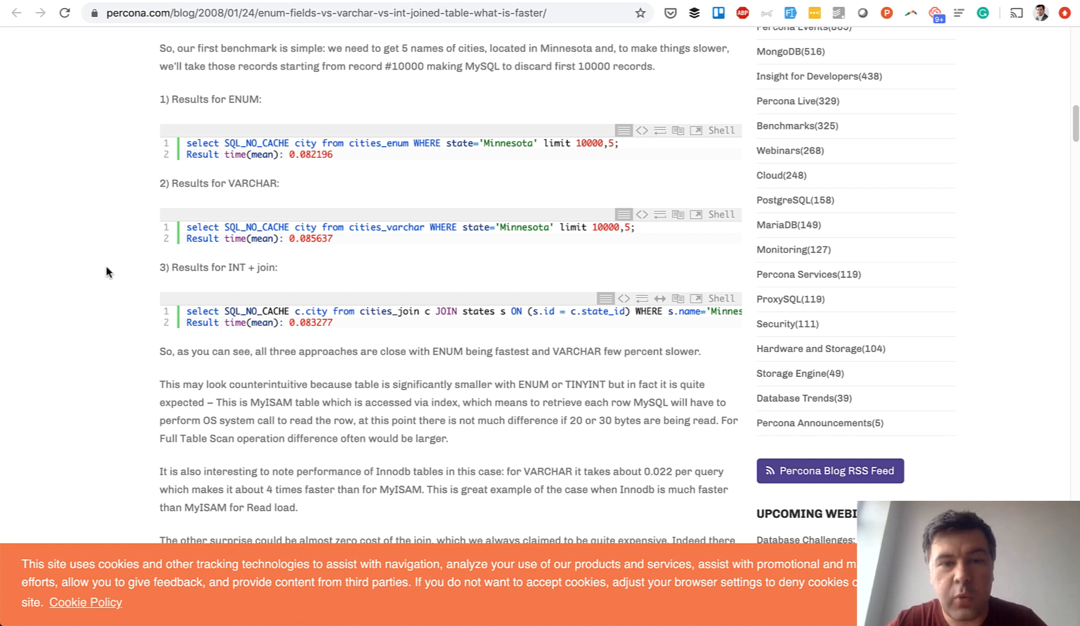
{"action": "mouse_move", "coordinate": [403, 240]}
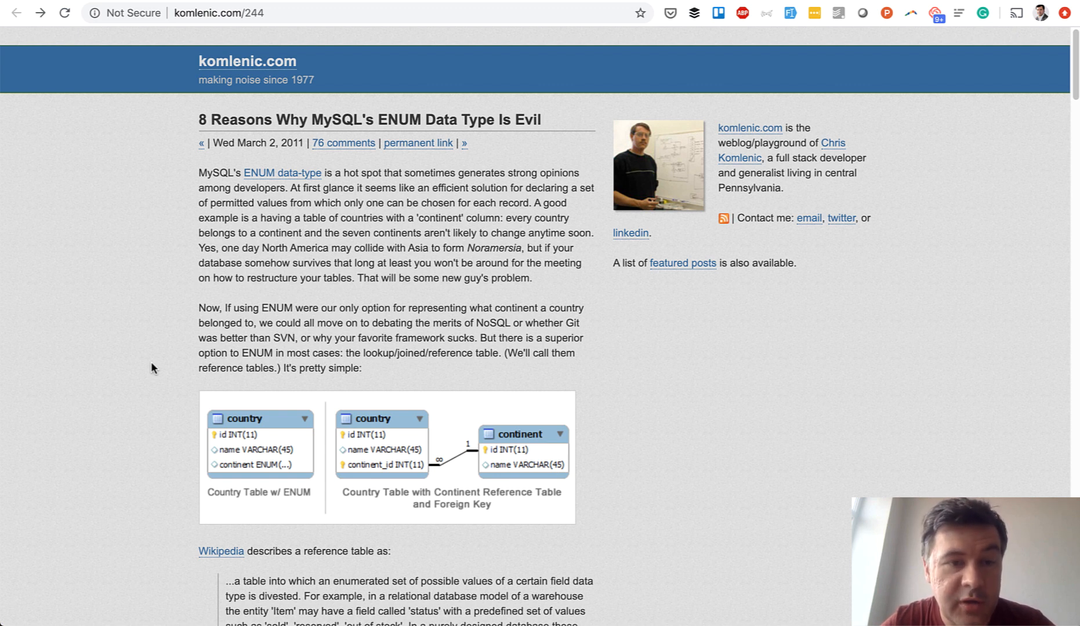
{"action": "mouse_move", "coordinate": [147, 309]}
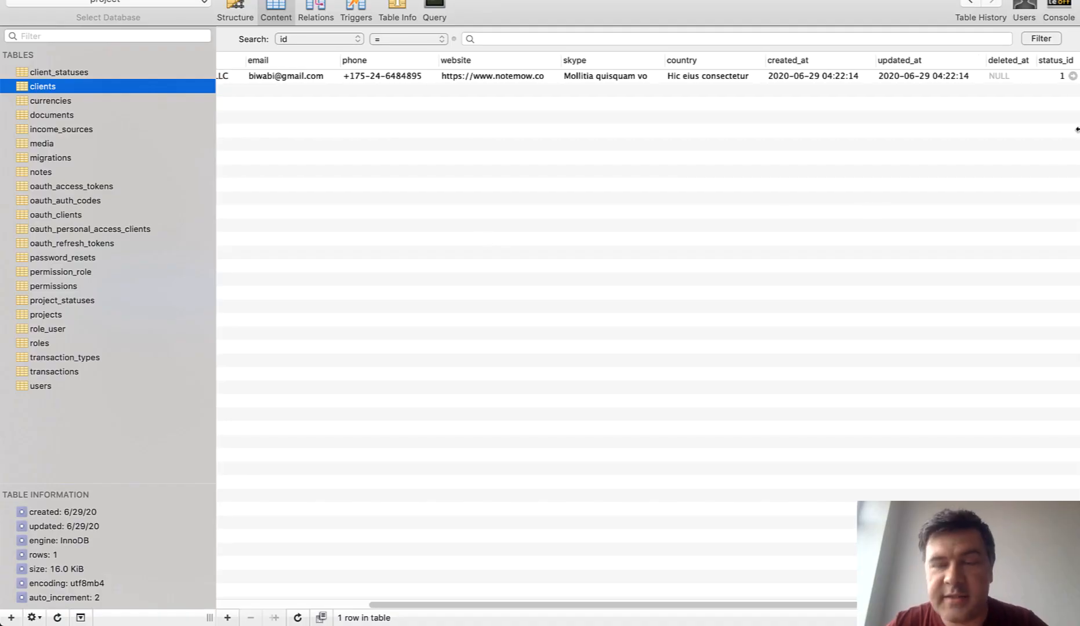
{"action": "mouse_move", "coordinate": [707, 411]}
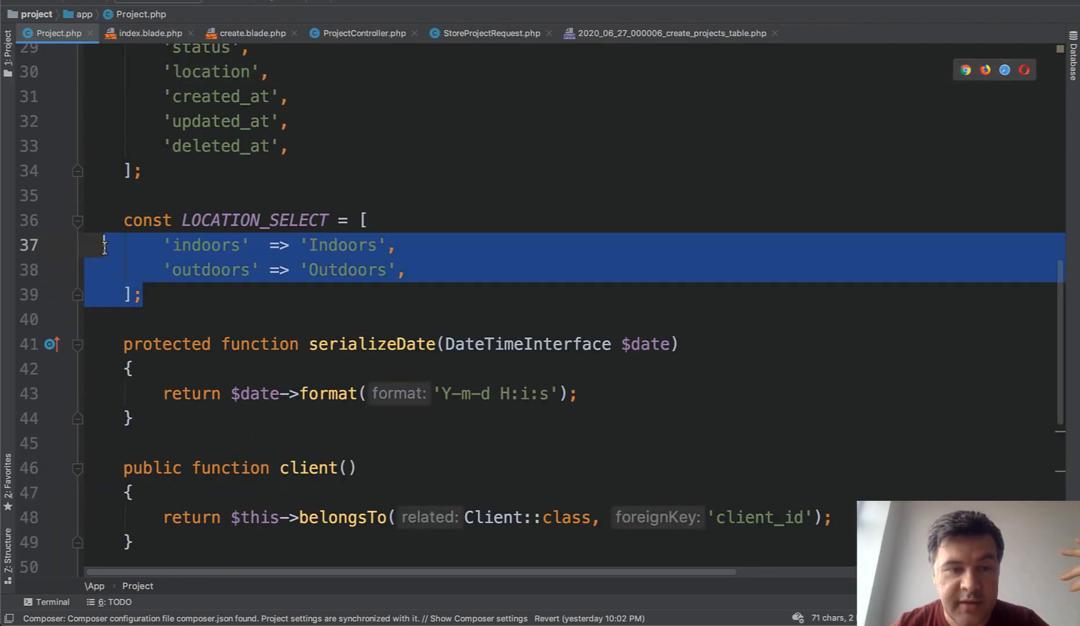
Step: Pick out the indoors key and Indoors label in Project's LOCATION_SELECT constant
{"action": "double_click", "coordinate": [206, 245]}
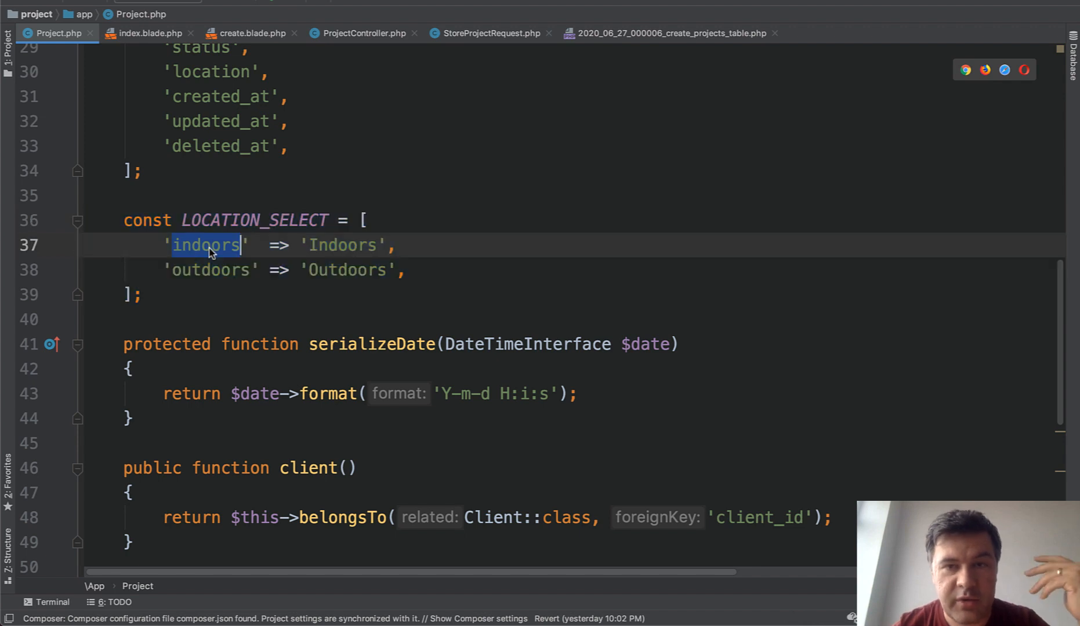
{"action": "left_click", "coordinate": [327, 245]}
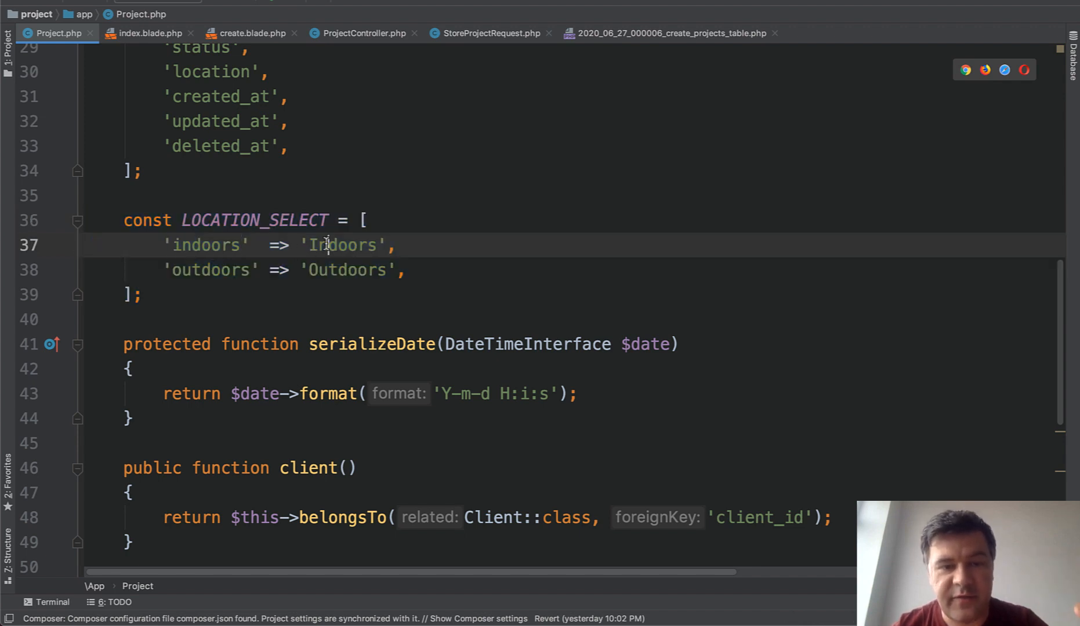
{"action": "double_click", "coordinate": [342, 245]}
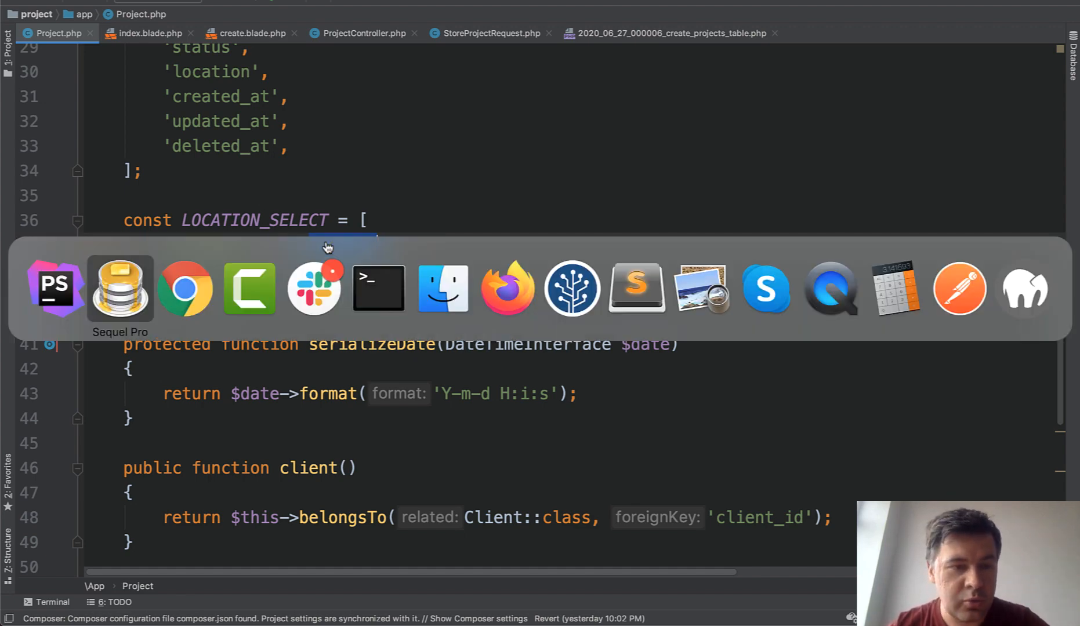
Step: Check the Location dropdown in the browser and create.blade.php looping over LOCATION_SELECT, then return to Project.php
{"action": "left_click", "coordinate": [185, 287]}
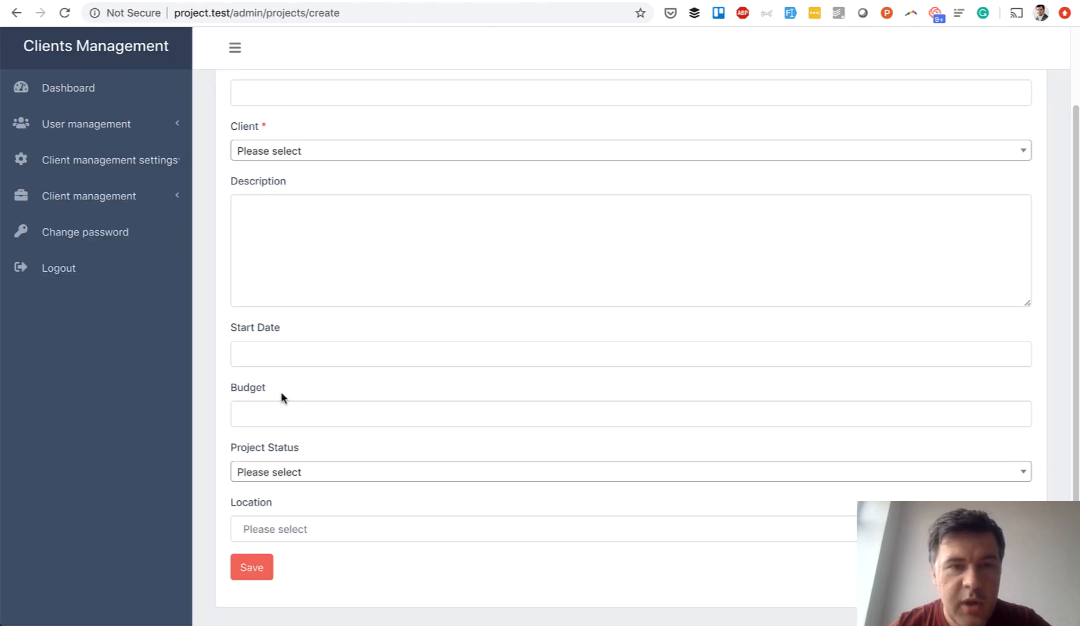
{"action": "left_click", "coordinate": [544, 529]}
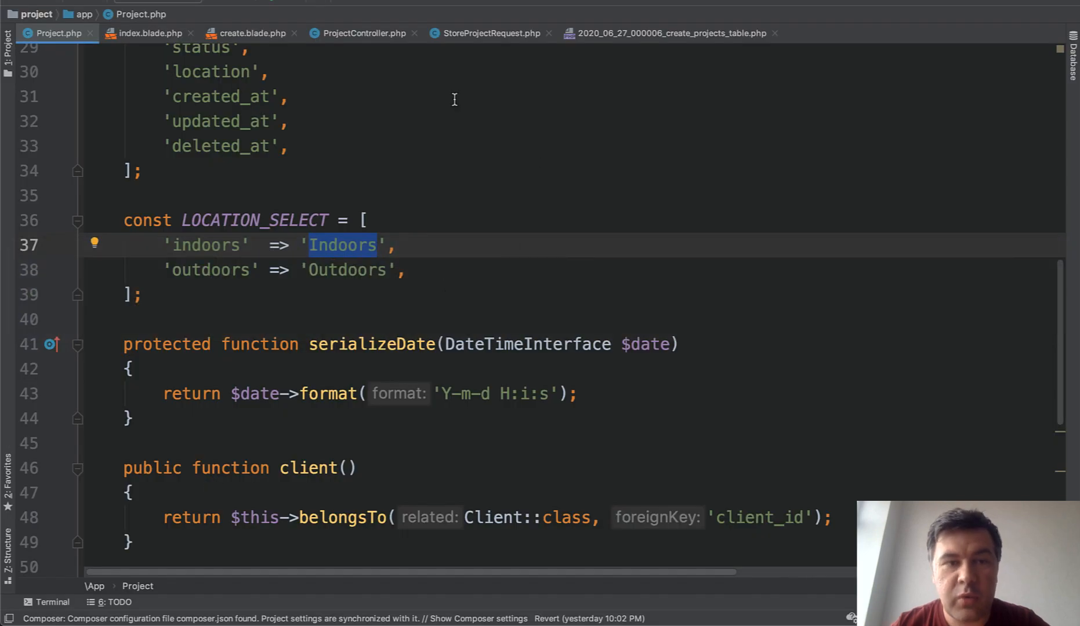
{"action": "left_click", "coordinate": [248, 34]}
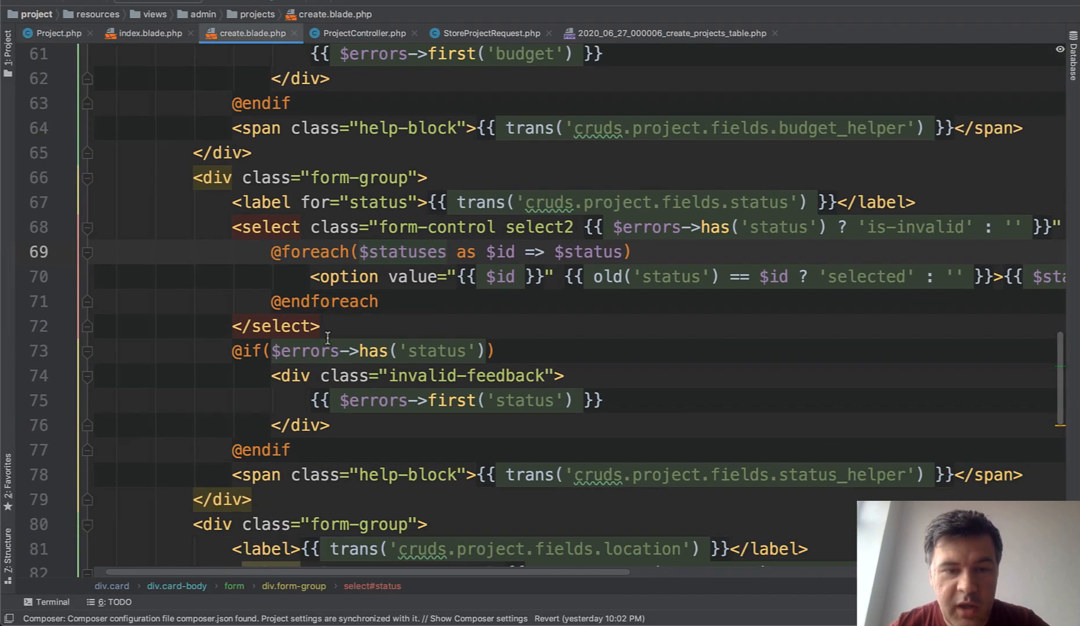
{"action": "scroll", "scroll_direction": "down", "scroll_amount": 3}
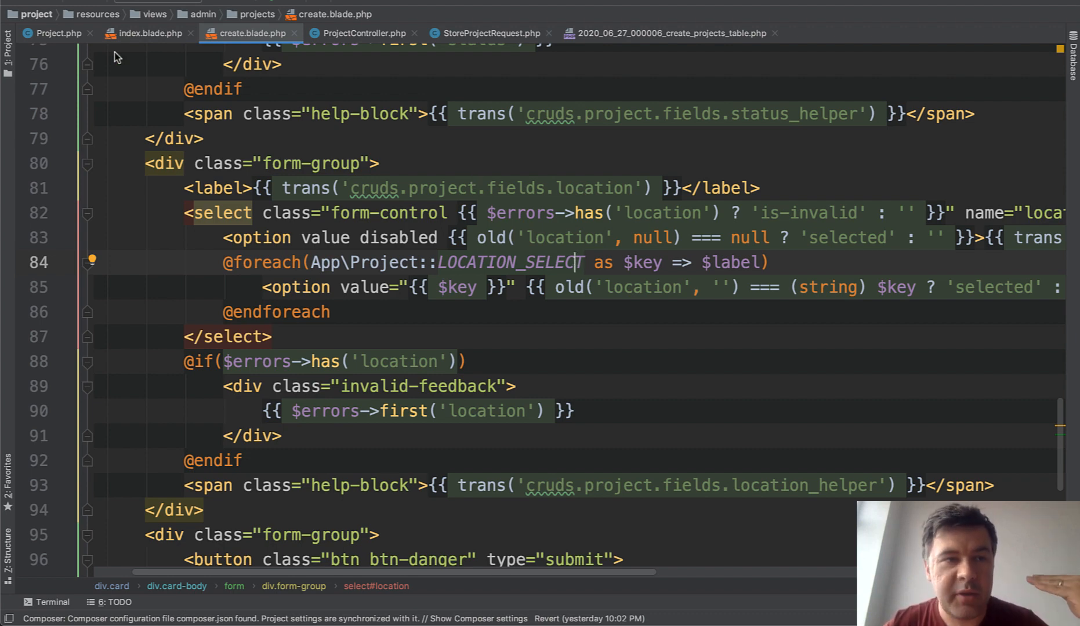
{"action": "left_click", "coordinate": [57, 34]}
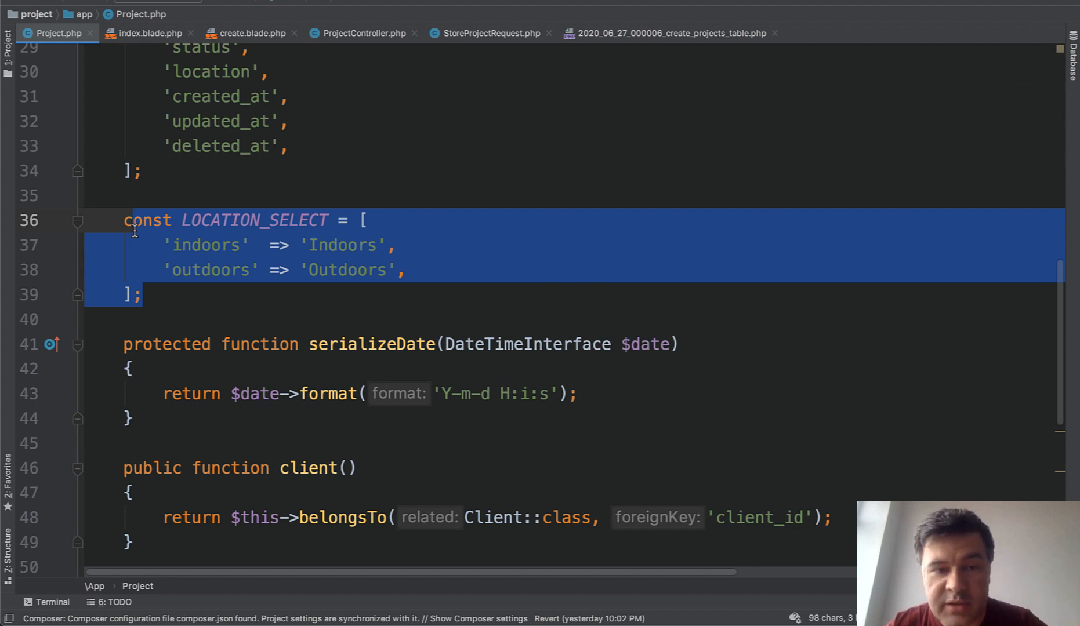
{"action": "mouse_move", "coordinate": [390, 230]}
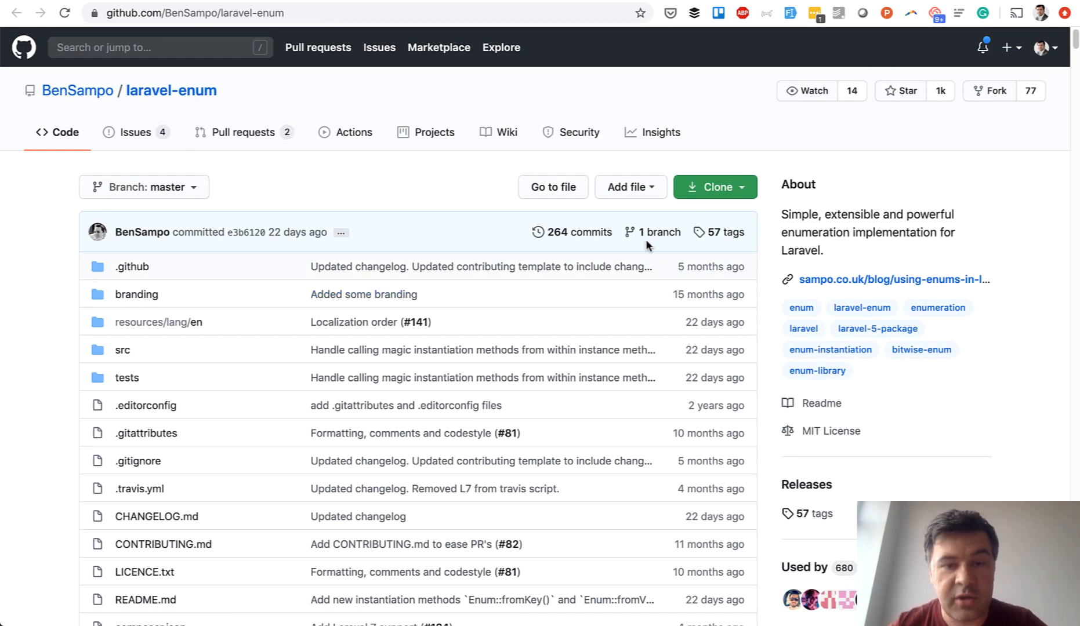
Step: Scroll the BenSampo/laravel-enum README to its Guide and Installation sections
{"action": "scroll", "scroll_direction": "down", "scroll_amount": 3}
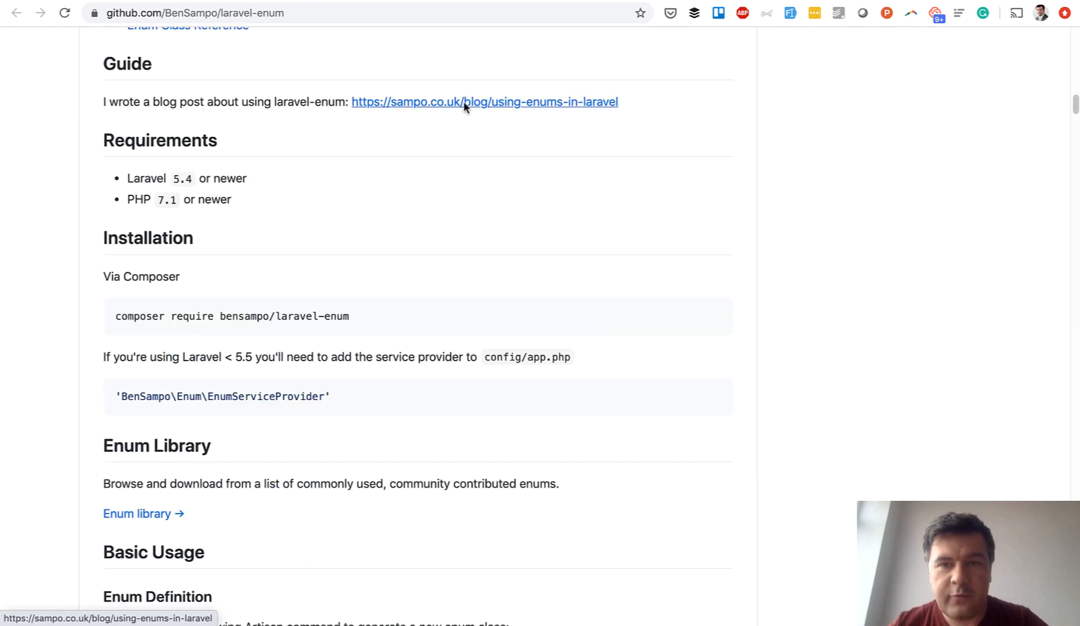
Step: Read the laravel-enum blog post through creating a UserType enum and storing values in the database
{"action": "left_click", "coordinate": [484, 101]}
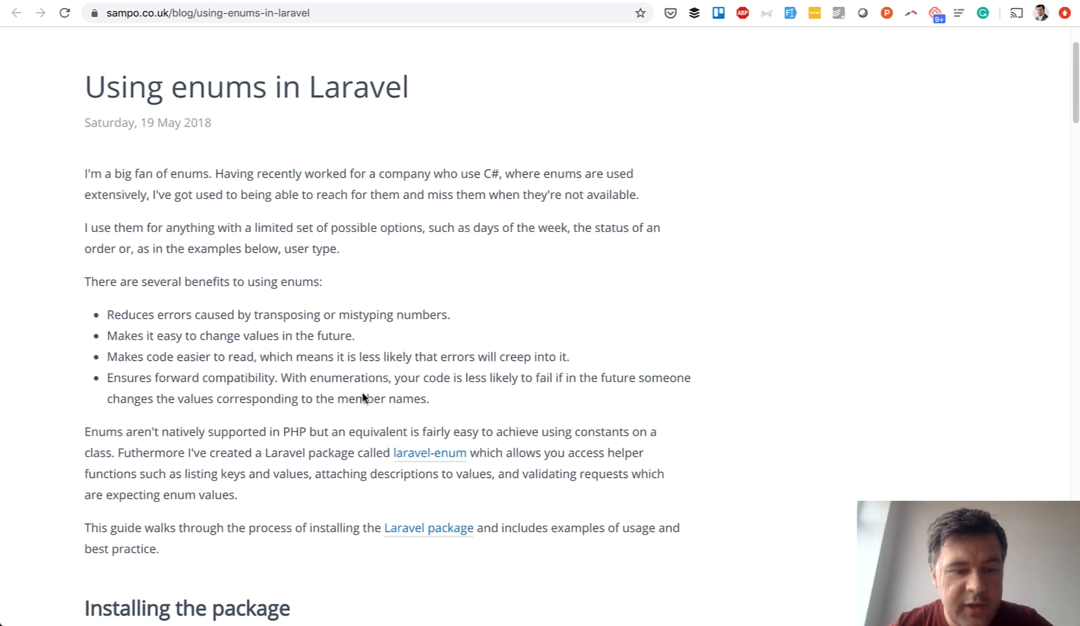
{"action": "scroll", "scroll_direction": "down", "scroll_amount": 3}
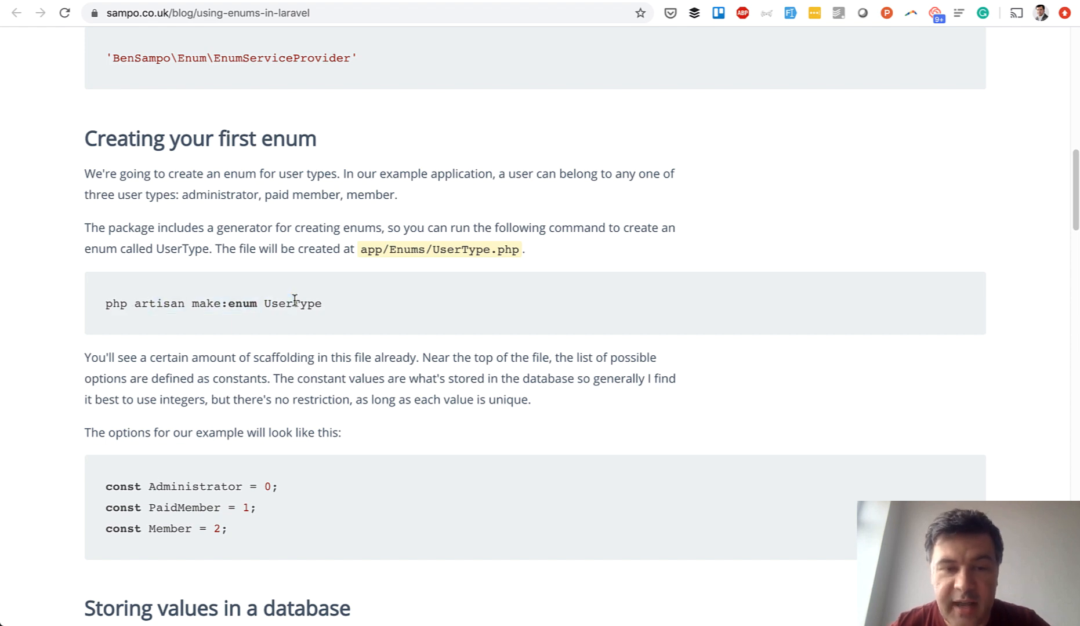
{"action": "scroll", "scroll_direction": "down", "scroll_amount": 3}
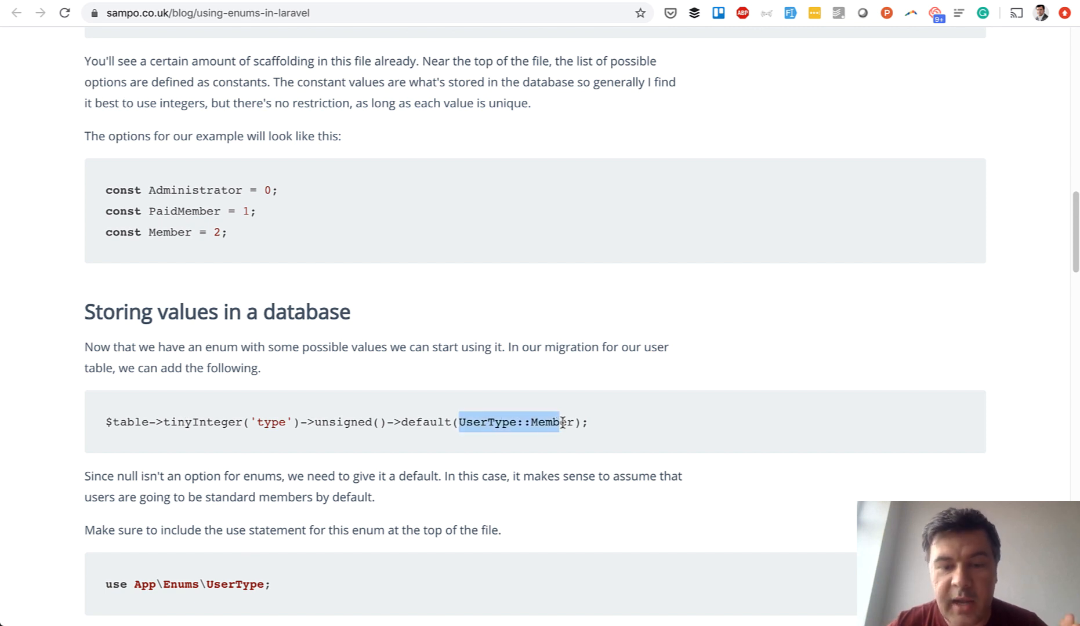
{"action": "left_click", "coordinate": [565, 423]}
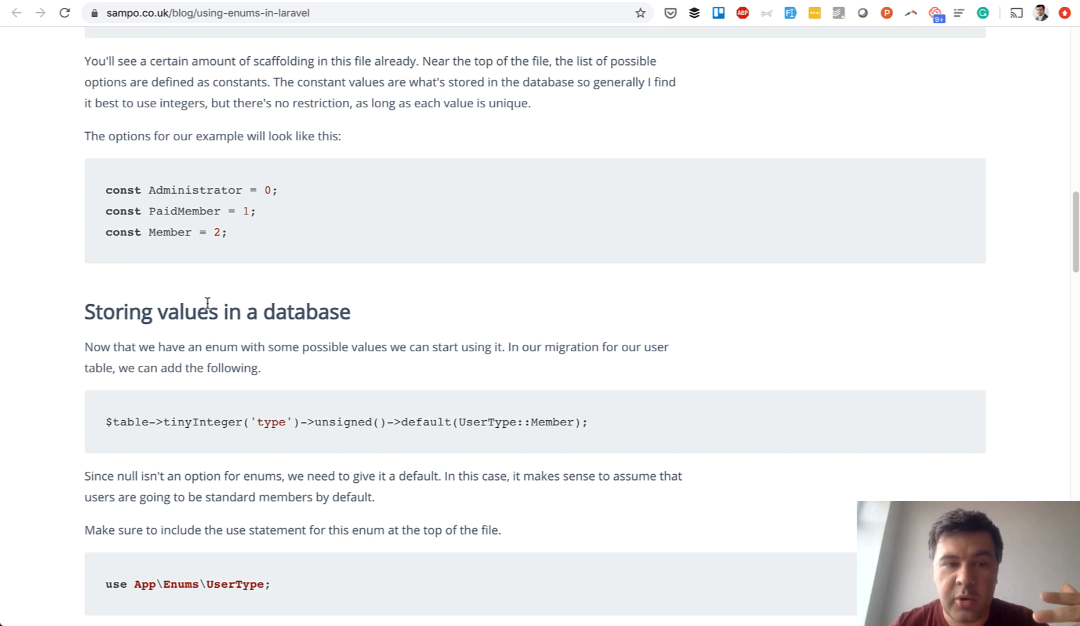
{"action": "mouse_move", "coordinate": [172, 232]}
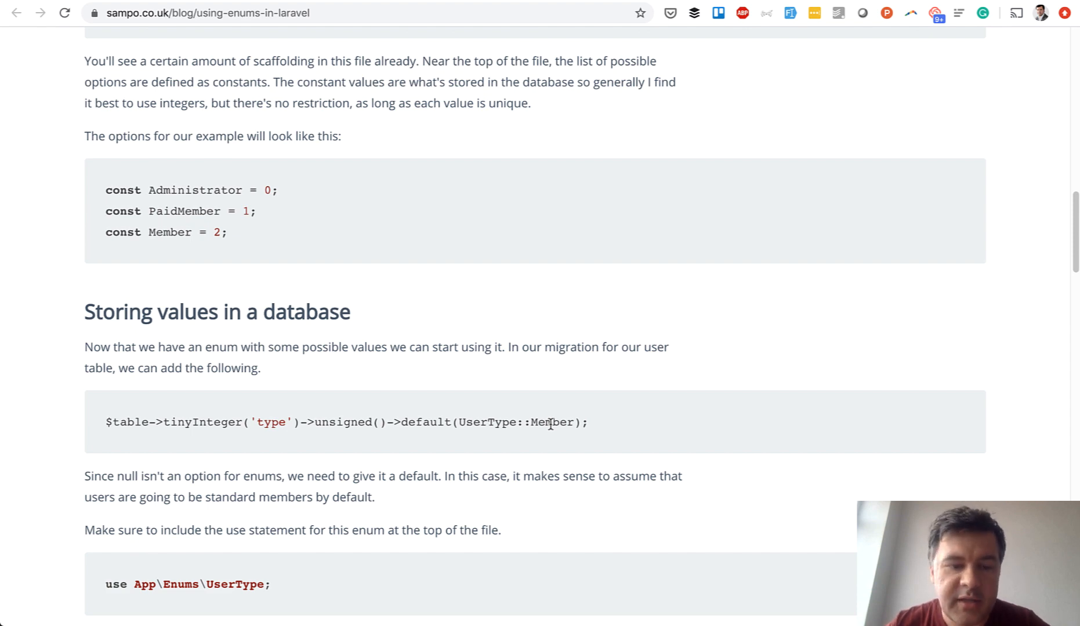
{"action": "scroll", "scroll_direction": "down", "scroll_amount": 3}
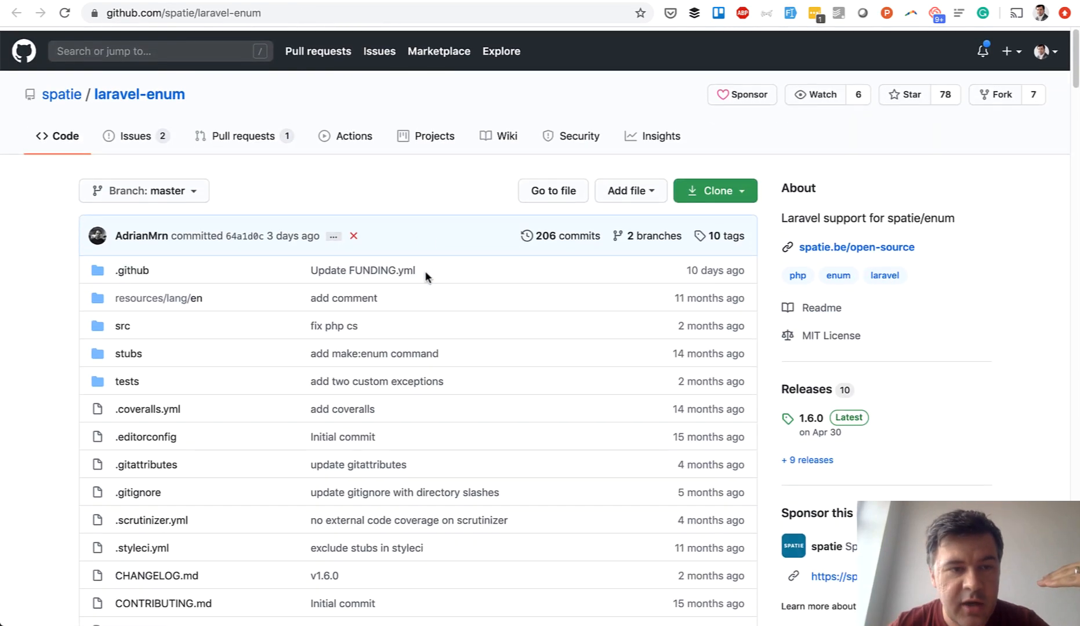
Step: Scroll the spatie/laravel-enum README to nullable/array enum attributes, HasEnums trait and textual values
{"action": "scroll", "scroll_direction": "down", "scroll_amount": 3}
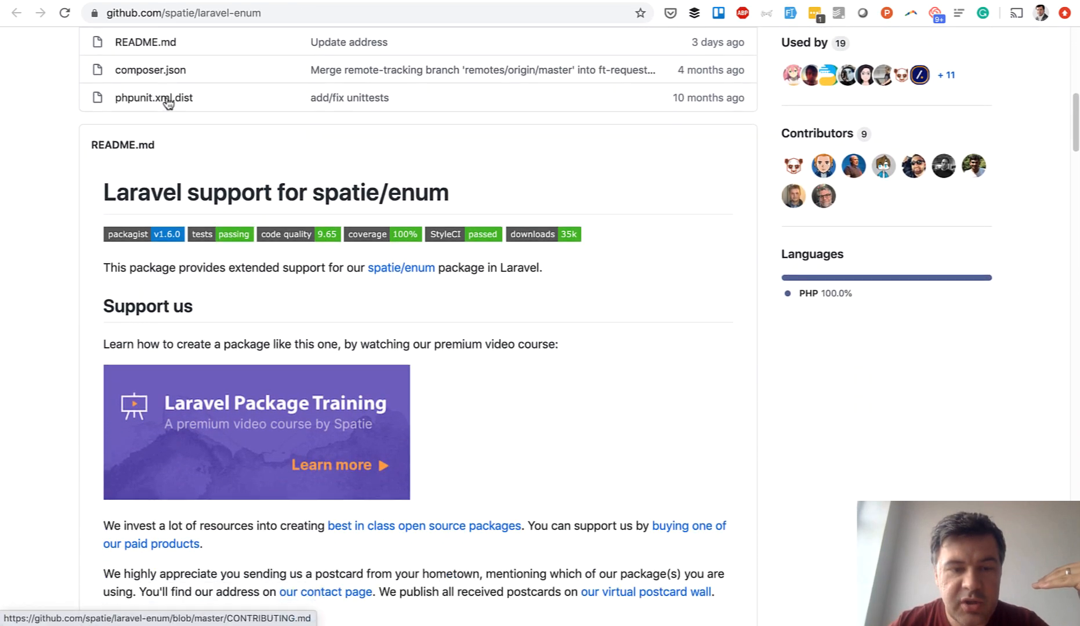
{"action": "scroll", "scroll_direction": "down", "scroll_amount": 3}
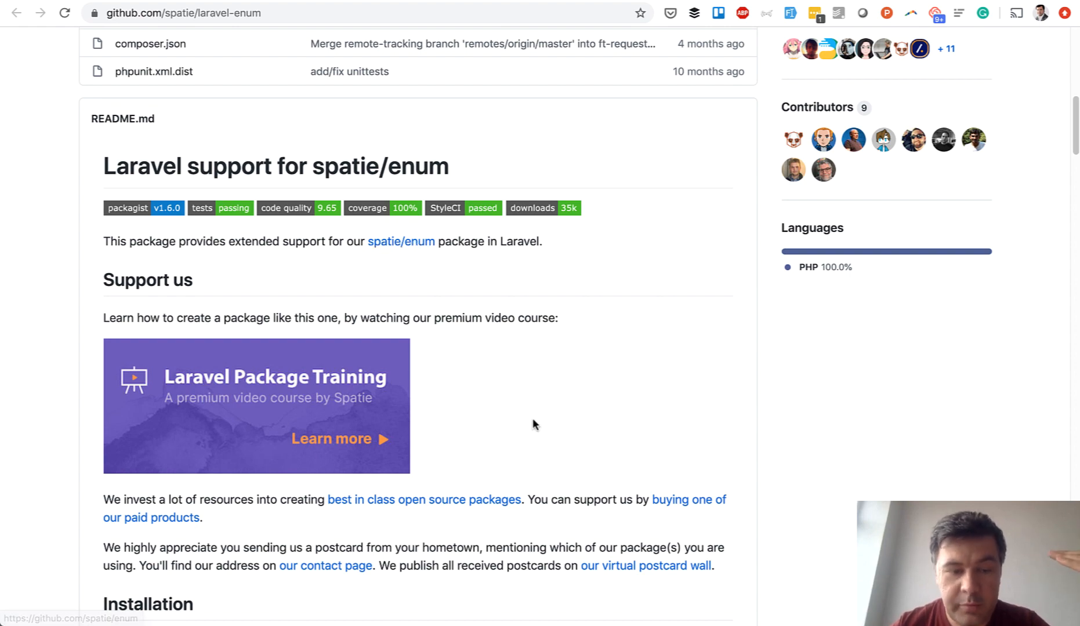
{"action": "scroll", "scroll_direction": "down", "scroll_amount": 3}
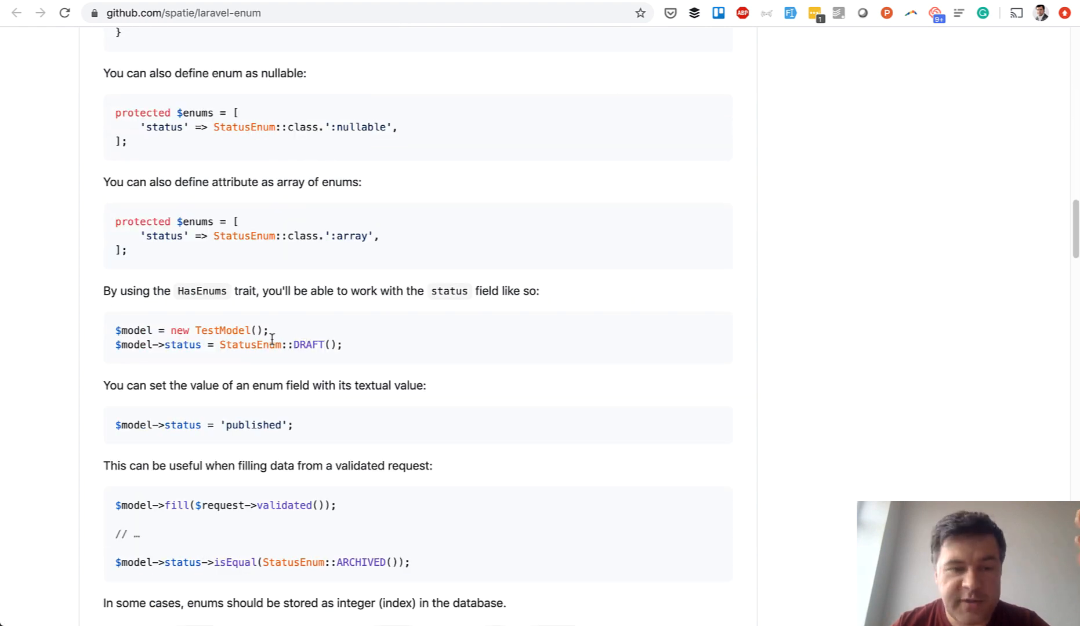